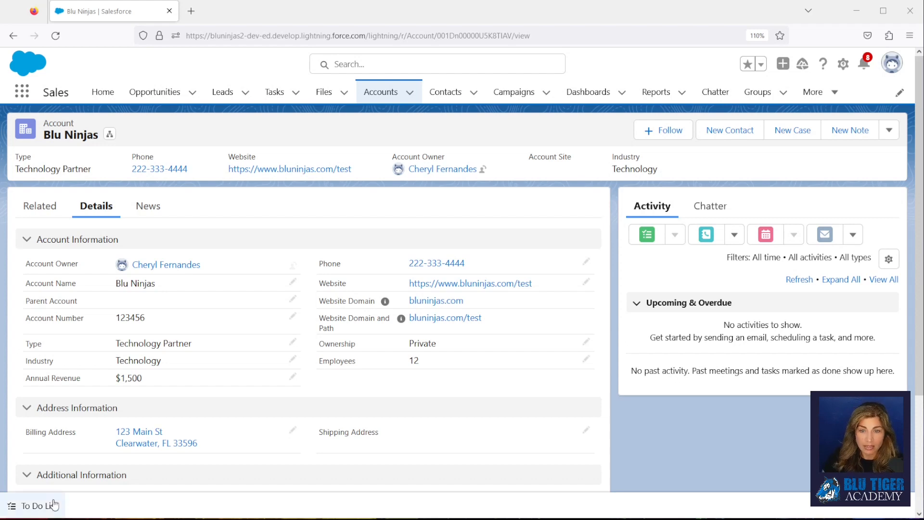
Review the Blu Ninjas account's related records, then open Account in Object Manager.
{"action": "left_click", "coordinate": [41, 206]}
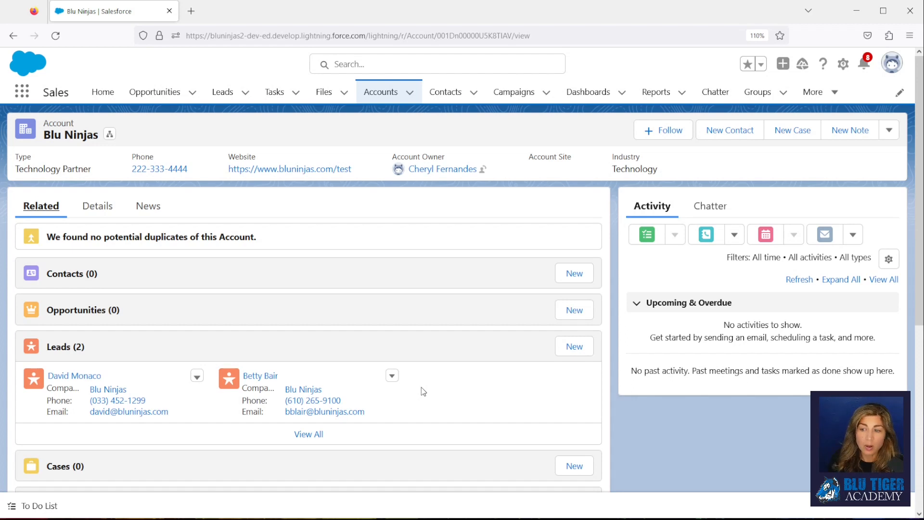
{"action": "mouse_move", "coordinate": [608, 136]}
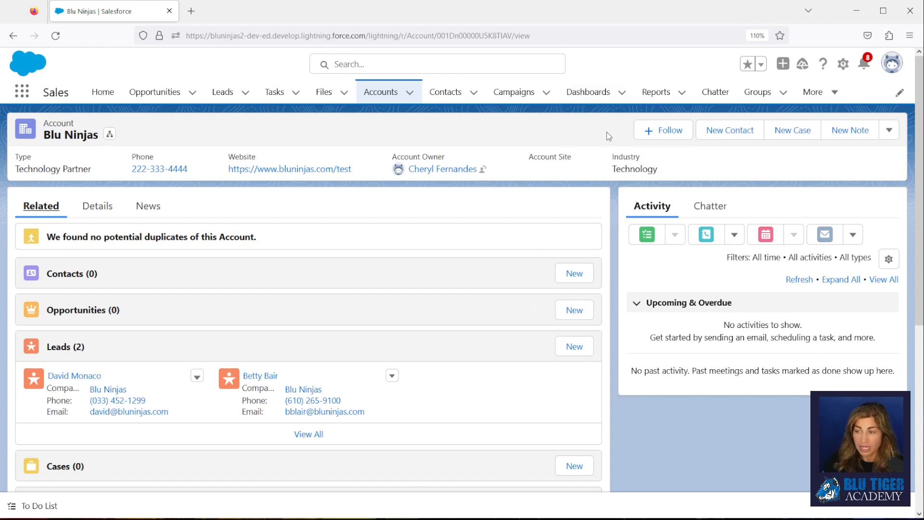
{"action": "left_click", "coordinate": [844, 64]}
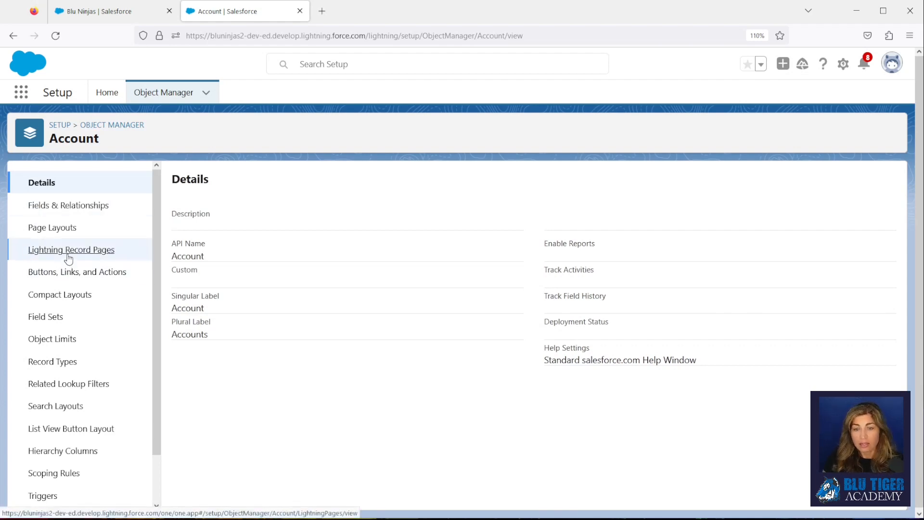
View the Account object's Lightning Record Pages list, which has no custom pages.
{"action": "left_click", "coordinate": [71, 250]}
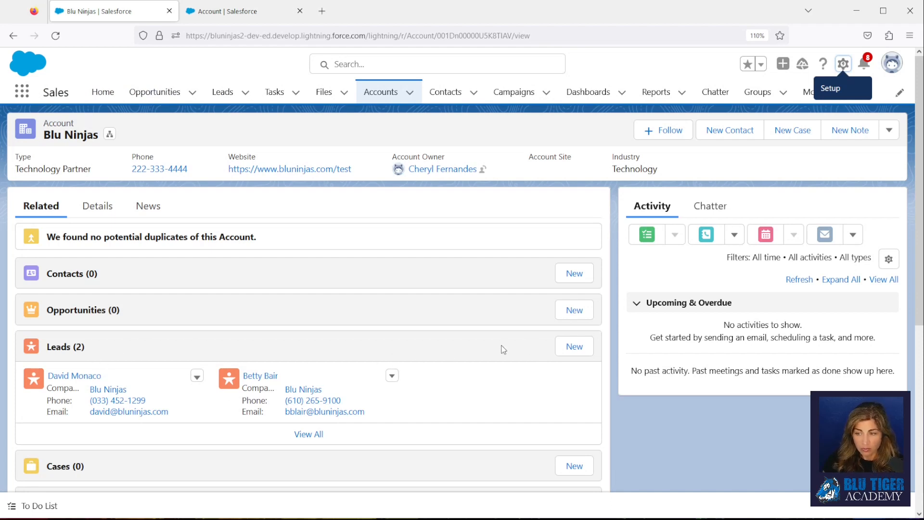
{"action": "mouse_move", "coordinate": [368, 387]}
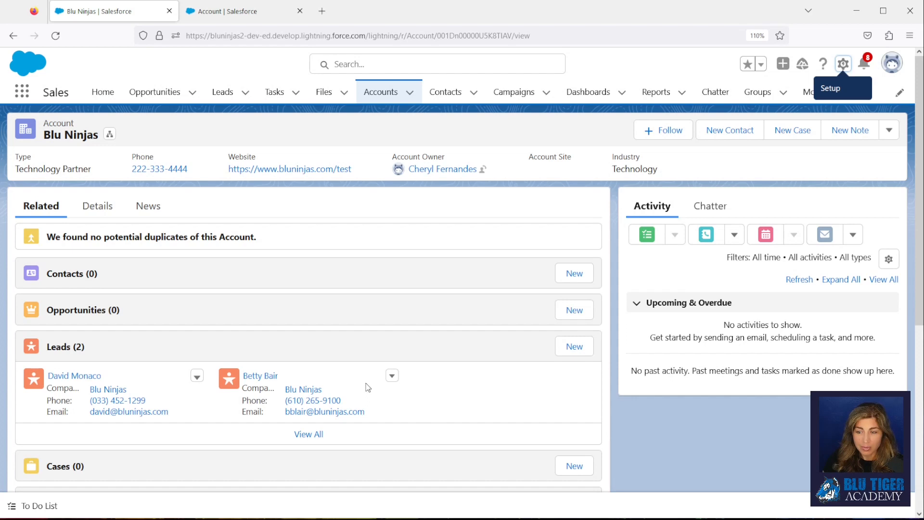
{"action": "mouse_move", "coordinate": [477, 403]}
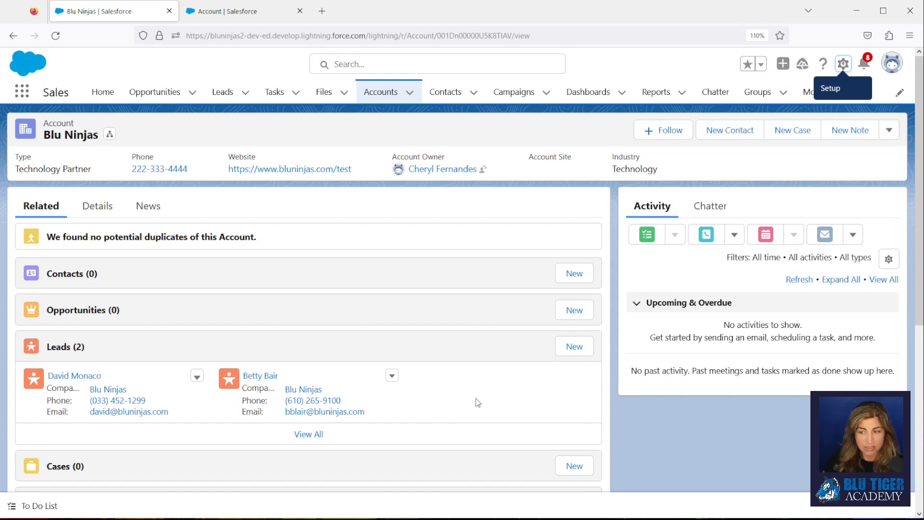
{"action": "mouse_move", "coordinate": [454, 376]}
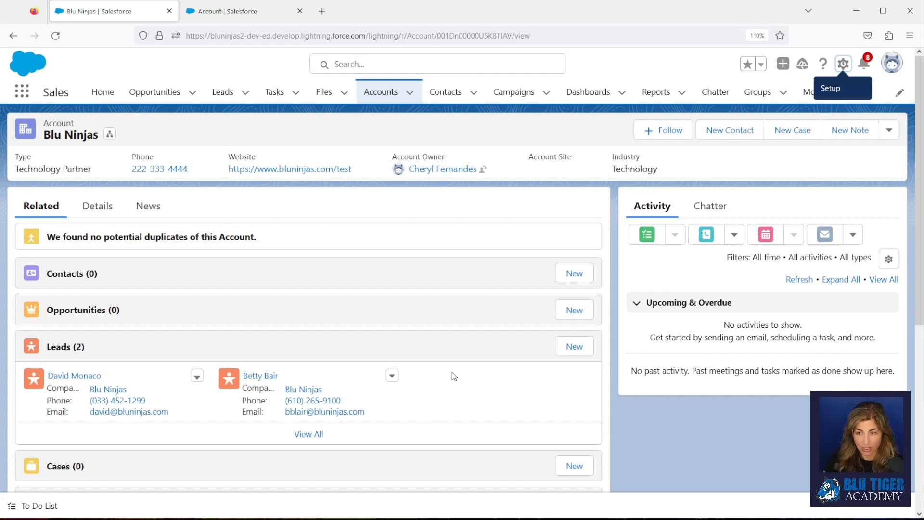
{"action": "mouse_move", "coordinate": [448, 404]}
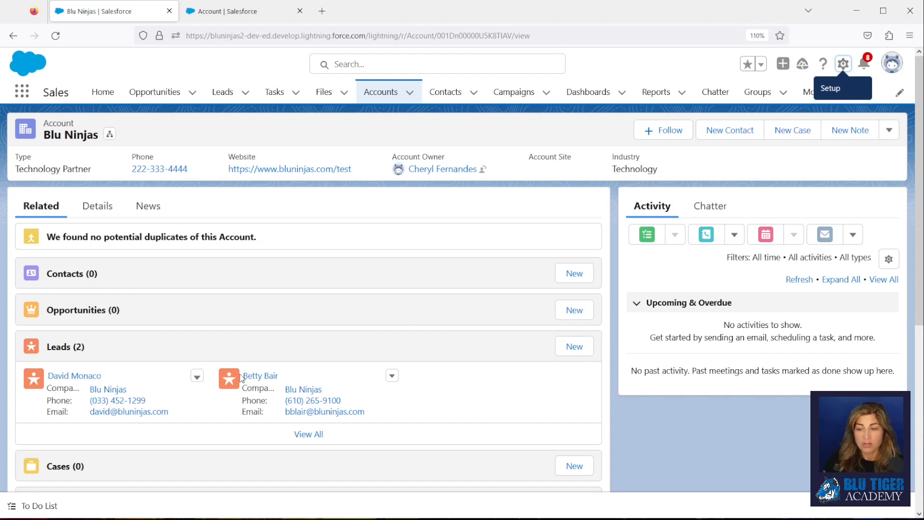
{"action": "mouse_move", "coordinate": [334, 350]}
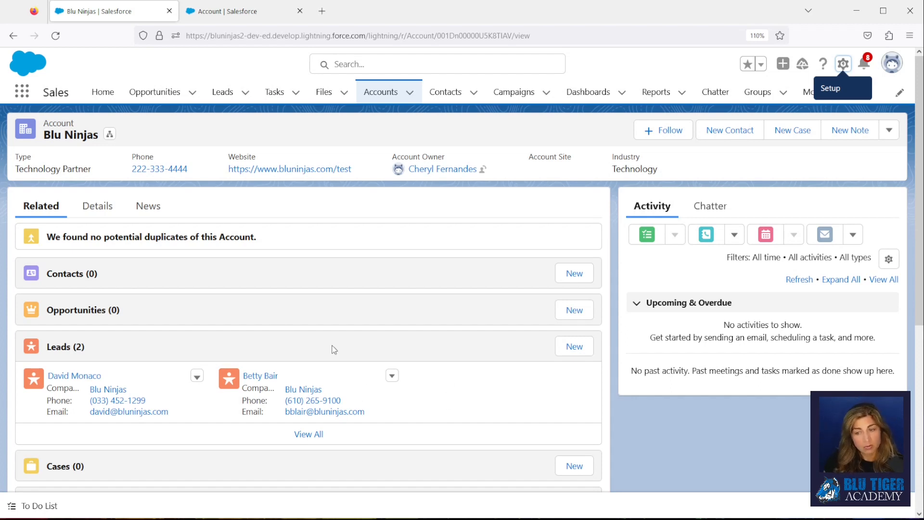
{"action": "mouse_move", "coordinate": [224, 357]}
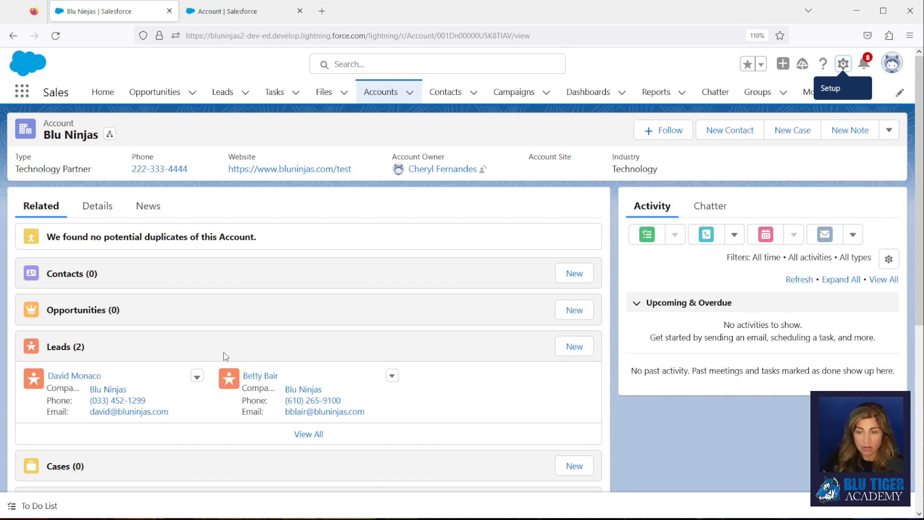
{"action": "mouse_move", "coordinate": [328, 357]}
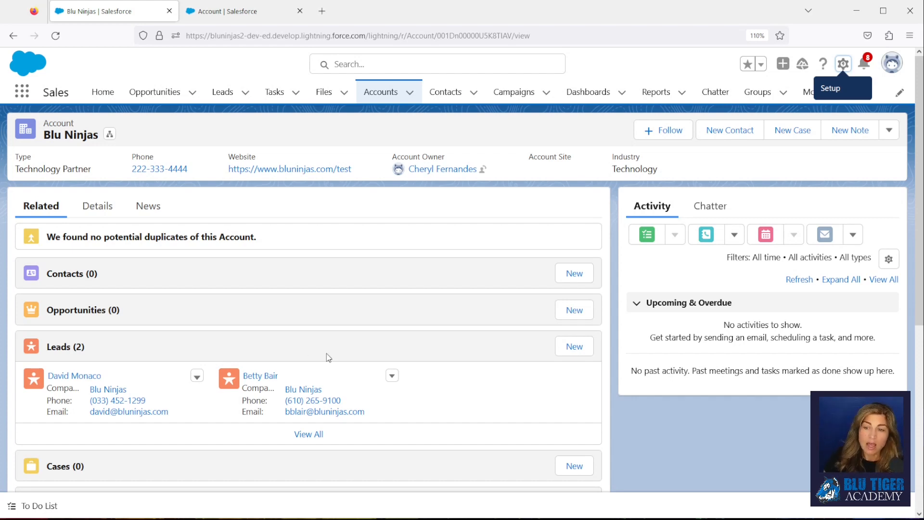
{"action": "left_click", "coordinate": [844, 64]}
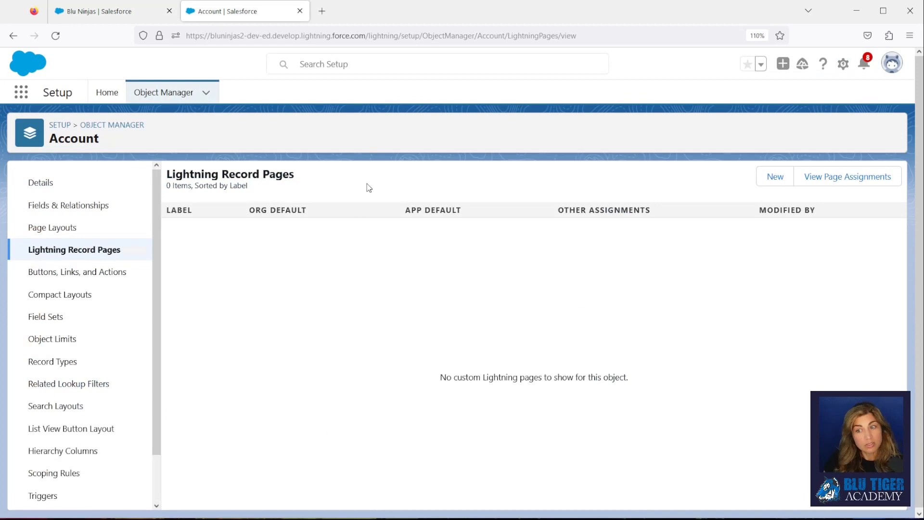
{"action": "mouse_move", "coordinate": [775, 176]}
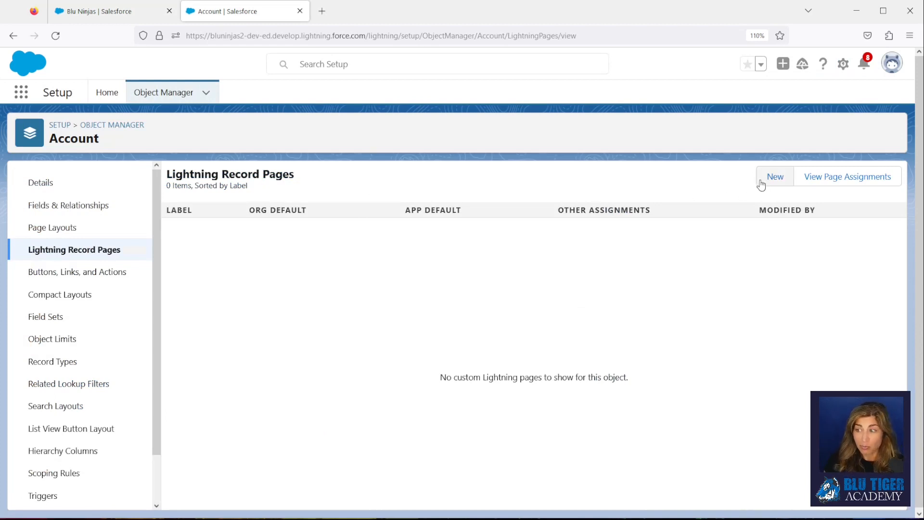
Start a new 'Account Record Page' for Account with the Header and Right Sidebar template.
{"action": "left_click", "coordinate": [775, 177]}
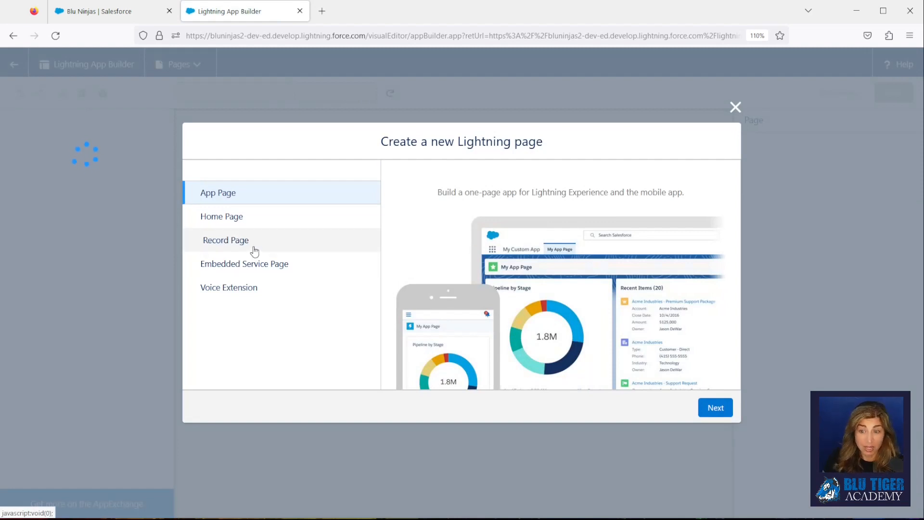
{"action": "left_click", "coordinate": [225, 240]}
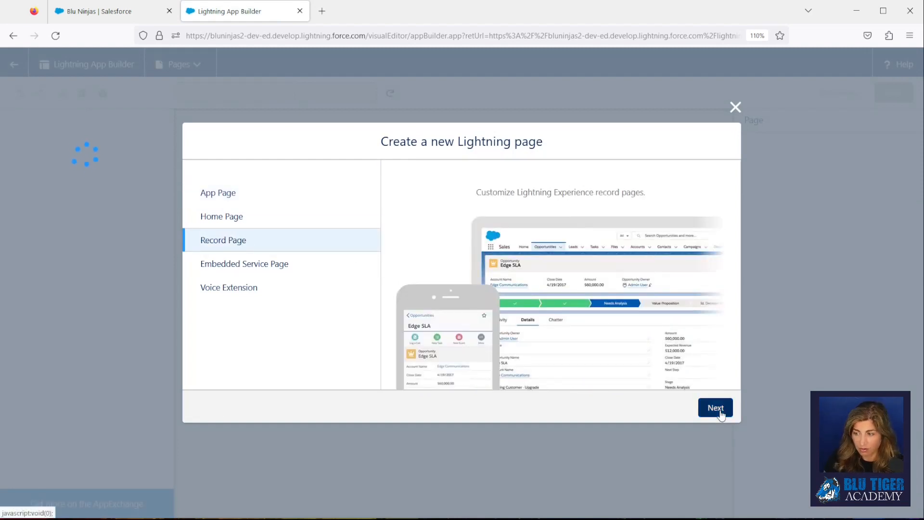
{"action": "left_click", "coordinate": [715, 407]}
{"action": "type", "text": "Account Record Page"}
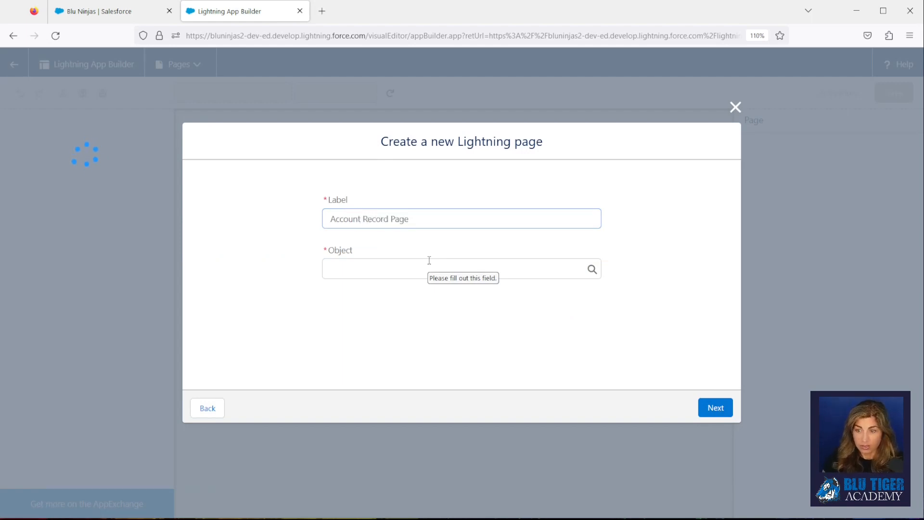
{"action": "type", "text": "A"}
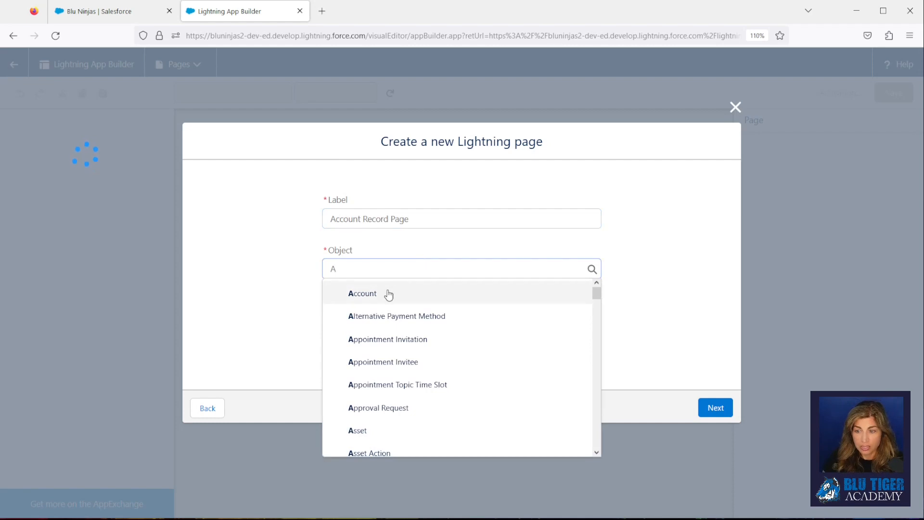
{"action": "left_click", "coordinate": [362, 294]}
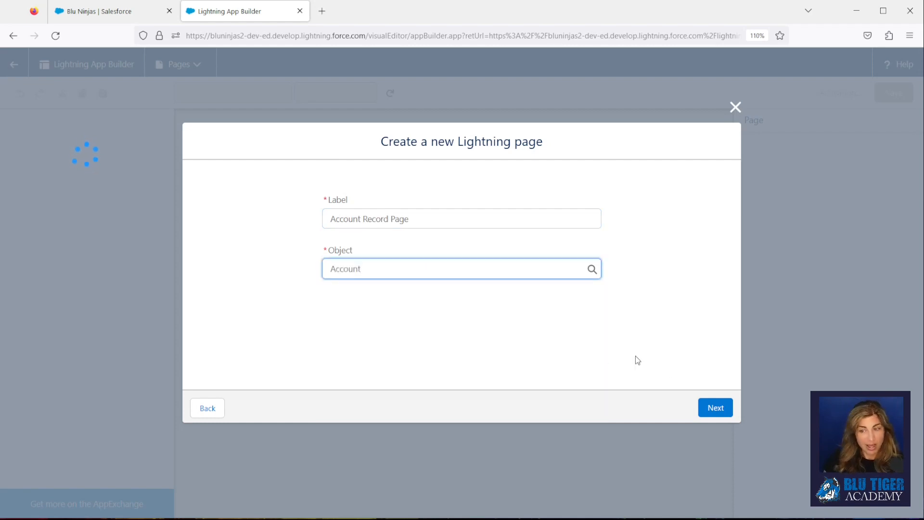
{"action": "left_click", "coordinate": [715, 407]}
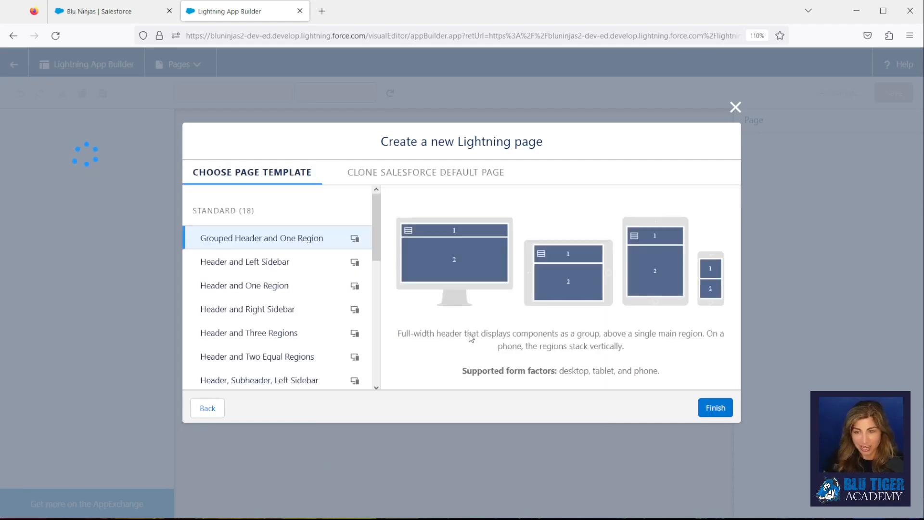
{"action": "mouse_move", "coordinate": [257, 268]}
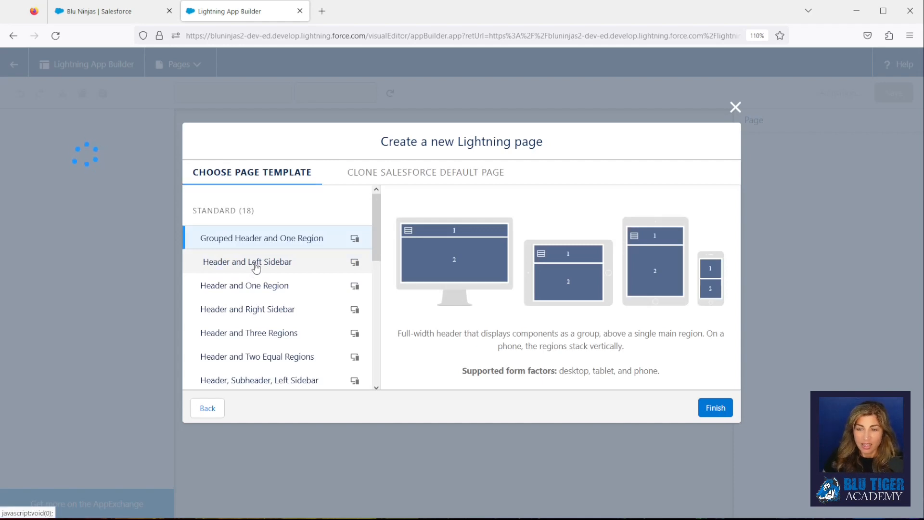
{"action": "left_click", "coordinate": [247, 309]}
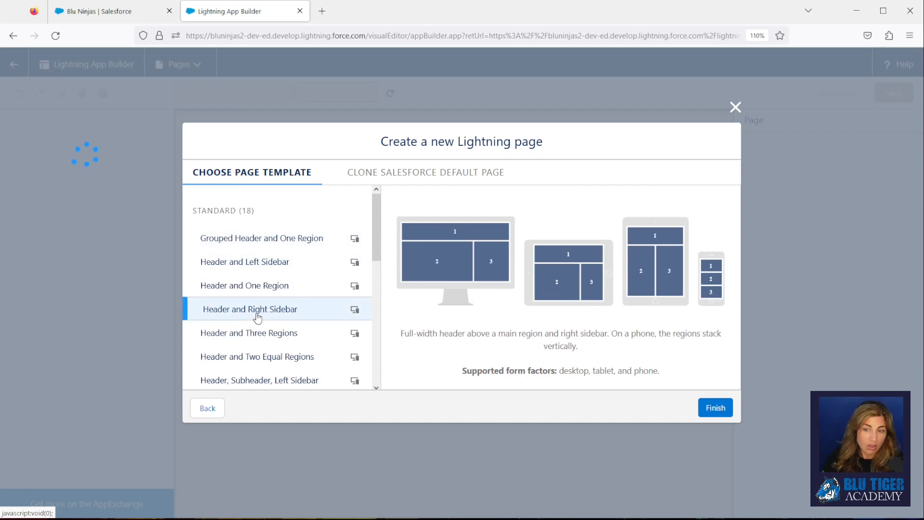
{"action": "mouse_move", "coordinate": [247, 314]}
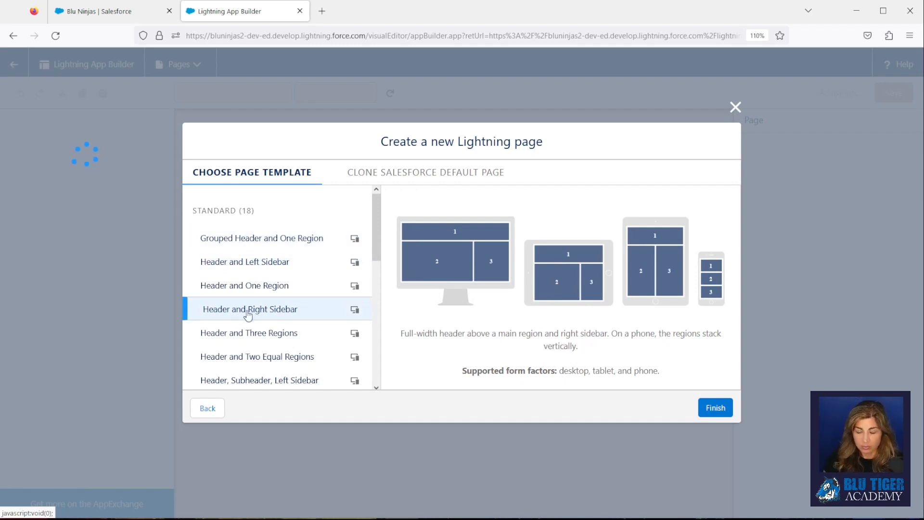
{"action": "mouse_move", "coordinate": [245, 315]}
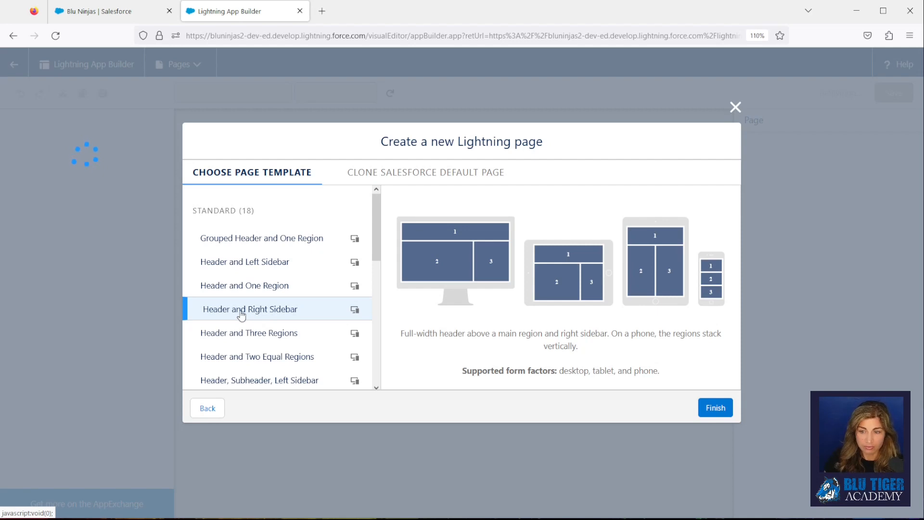
{"action": "mouse_move", "coordinate": [695, 411]}
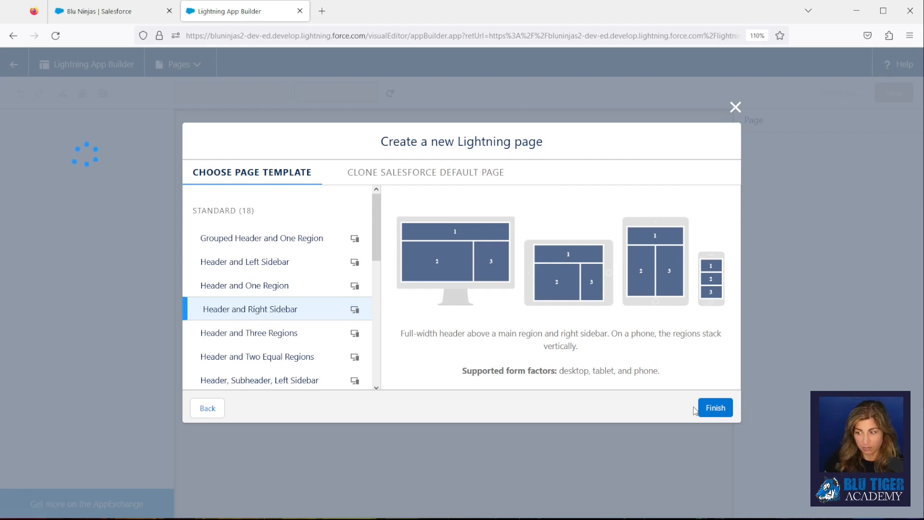
Create the page in Lightning App Builder and dismiss the important changes announcement.
{"action": "left_click", "coordinate": [715, 408]}
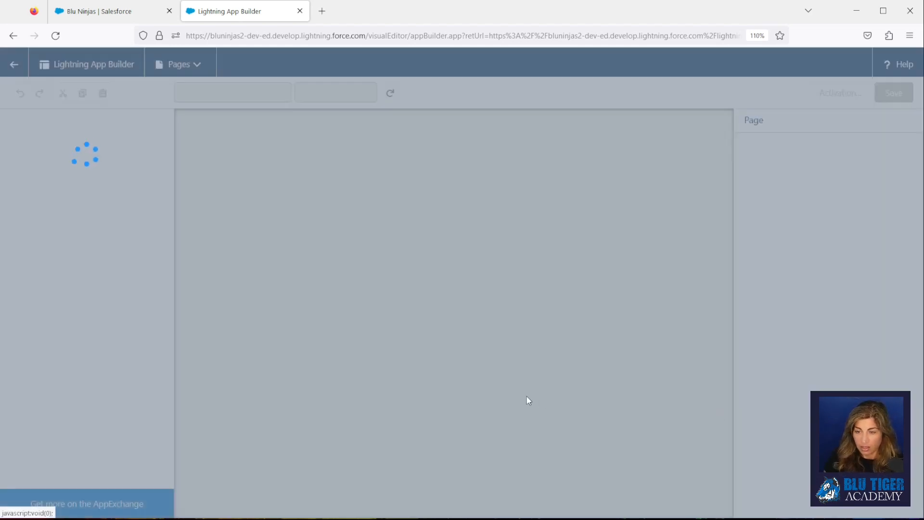
{"action": "mouse_move", "coordinate": [419, 322]}
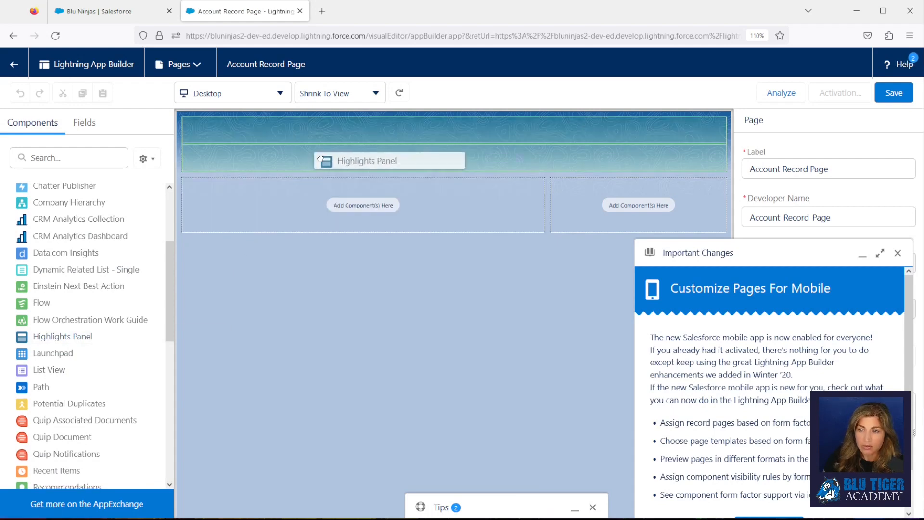
{"action": "left_click", "coordinate": [388, 160]}
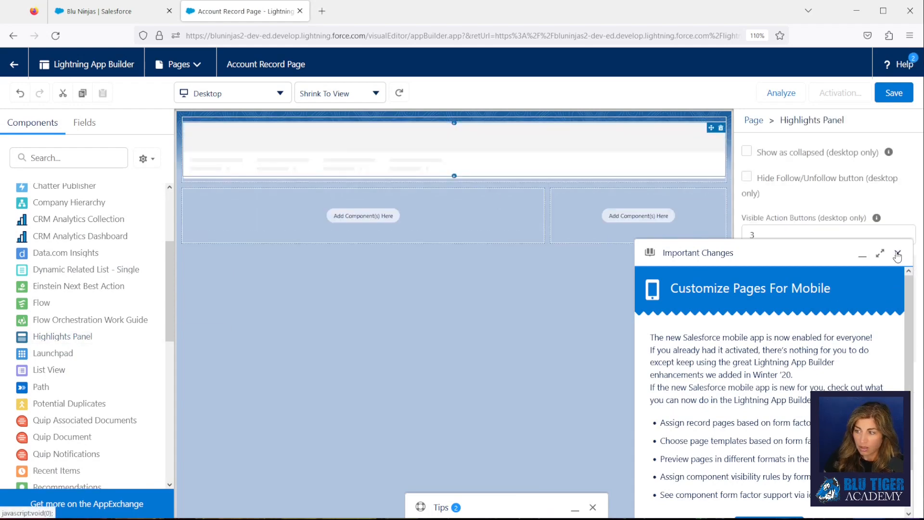
{"action": "left_click", "coordinate": [896, 257]}
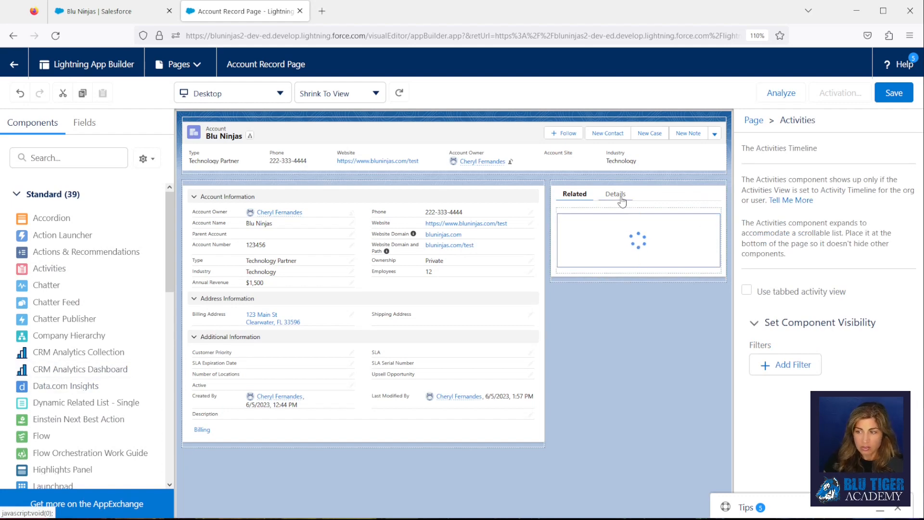
Relabel the sidebar tabs Related and Details as Activity and Chatter.
{"action": "left_click", "coordinate": [615, 194]}
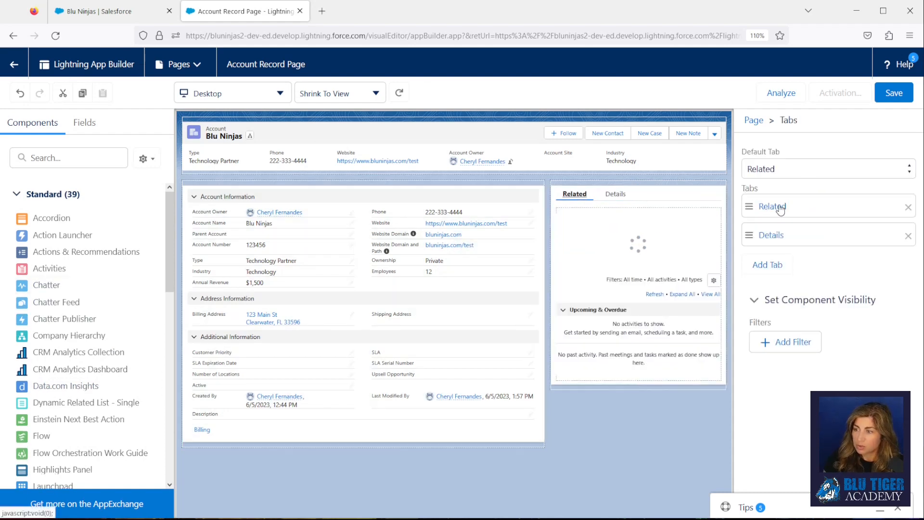
{"action": "left_click", "coordinate": [773, 207]}
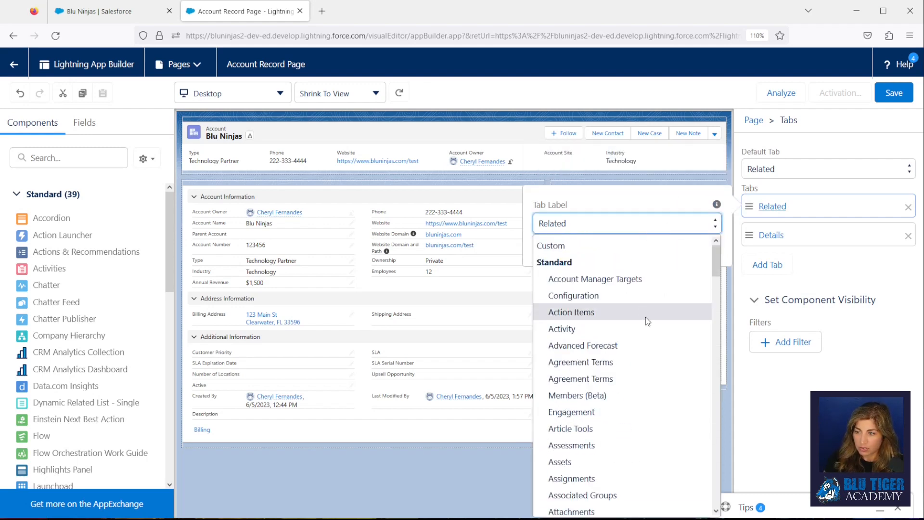
{"action": "left_click", "coordinate": [561, 329]}
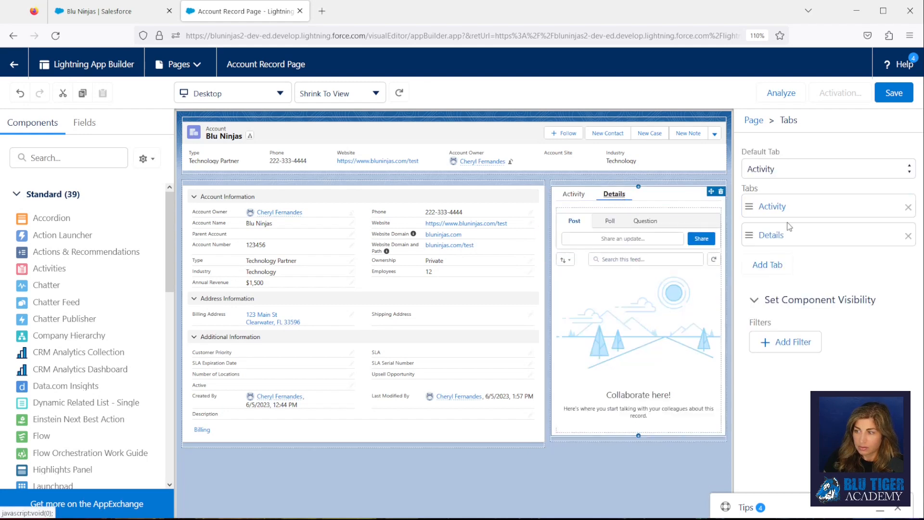
{"action": "left_click", "coordinate": [770, 234]}
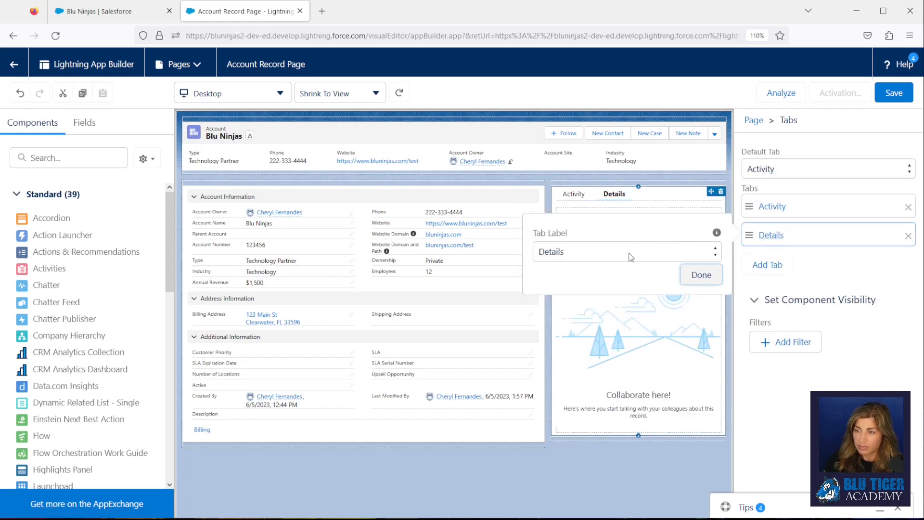
{"action": "type", "text": "Chatter"}
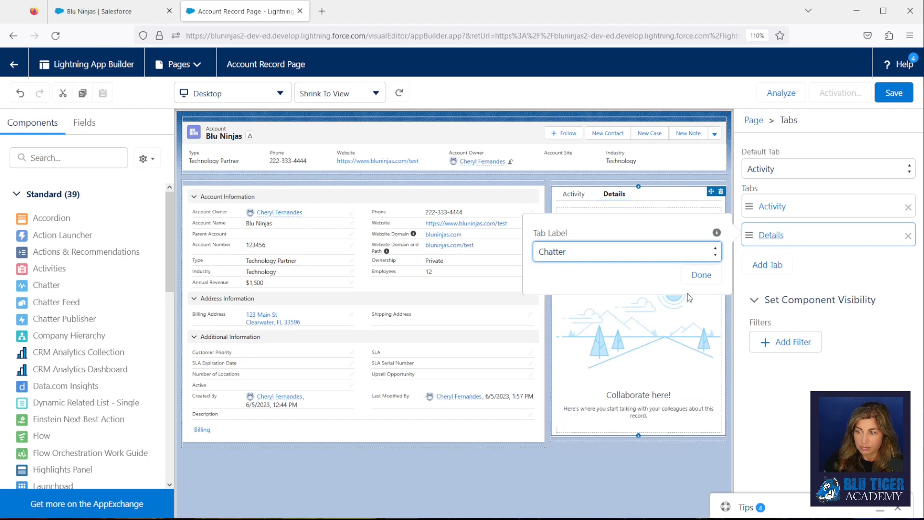
{"action": "left_click", "coordinate": [700, 275]}
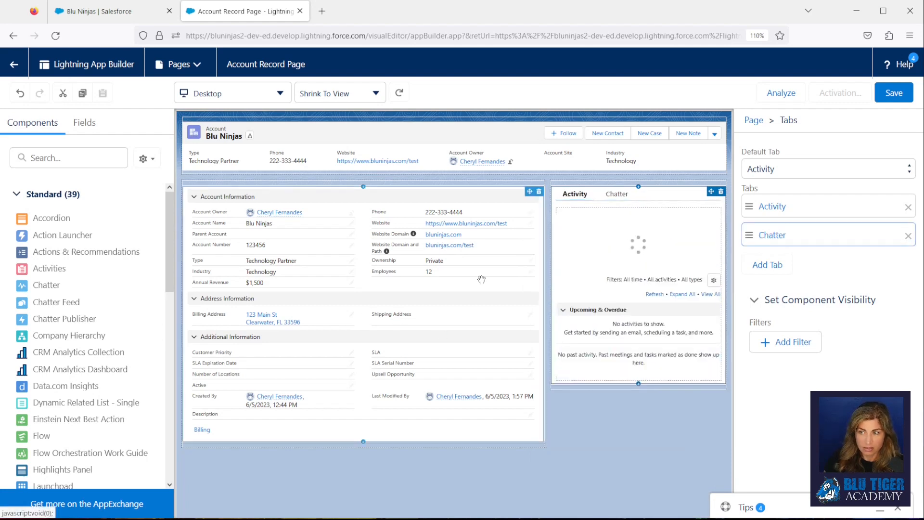
{"action": "mouse_move", "coordinate": [431, 316]}
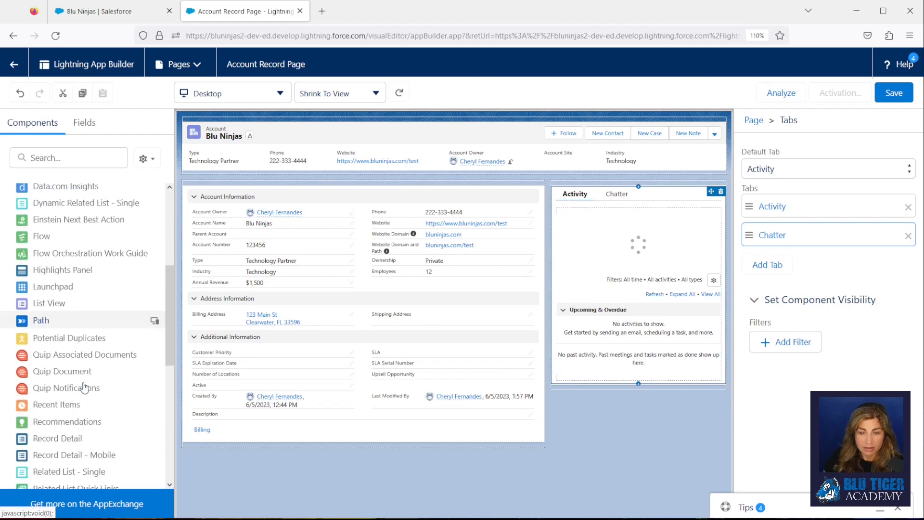
Place Related List Quick Links above the Account Information section.
{"action": "scroll", "scroll_direction": "down", "scroll_amount": 3}
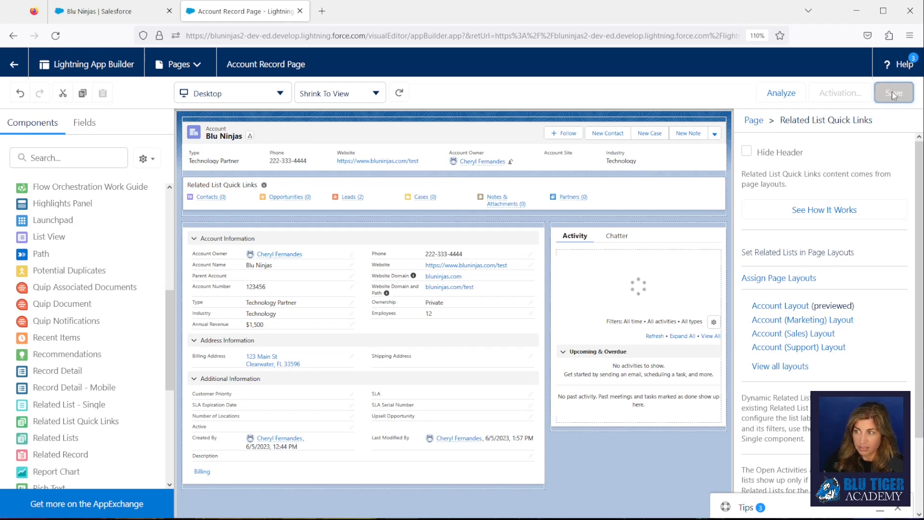
Save and activate the Account Record Page as the desktop org default.
{"action": "left_click", "coordinate": [894, 93]}
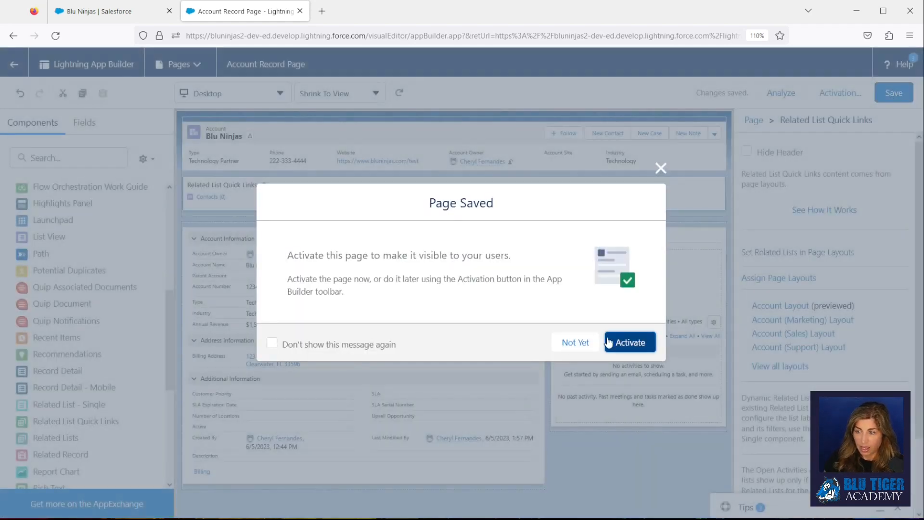
{"action": "left_click", "coordinate": [575, 342]}
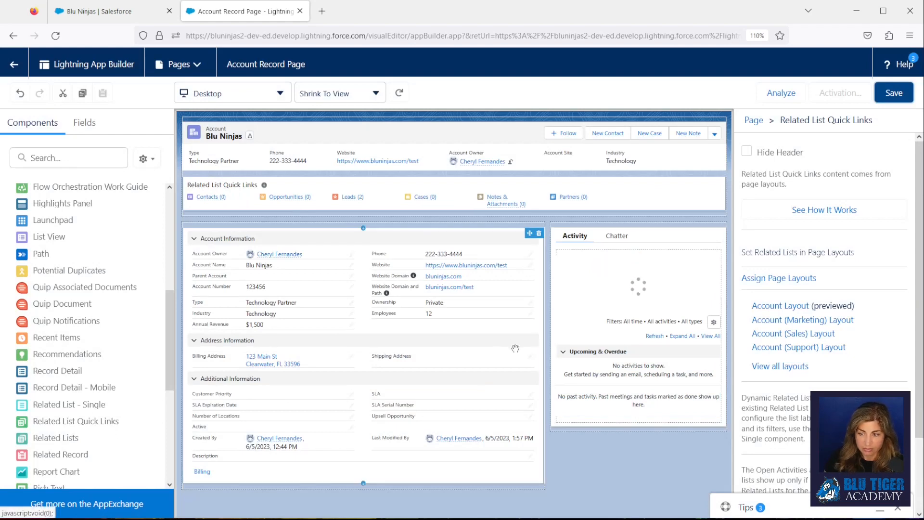
{"action": "left_click", "coordinate": [839, 93]}
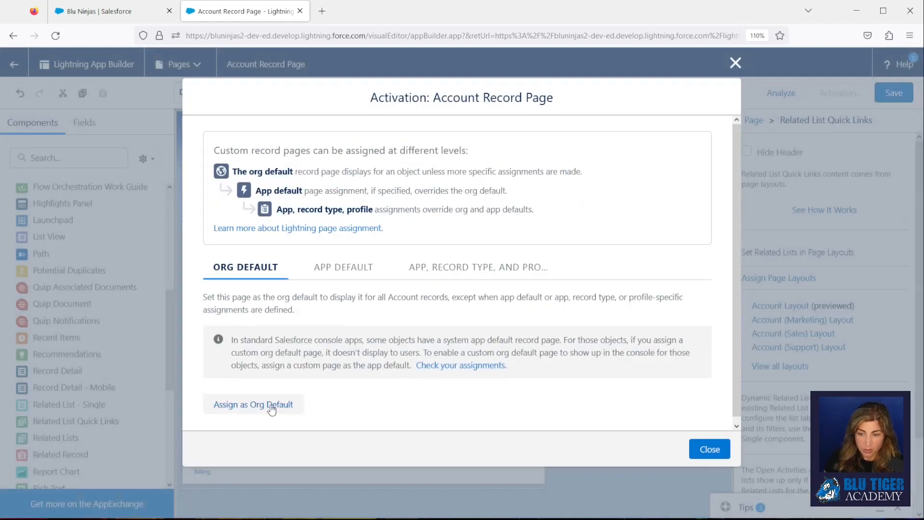
{"action": "left_click", "coordinate": [253, 404]}
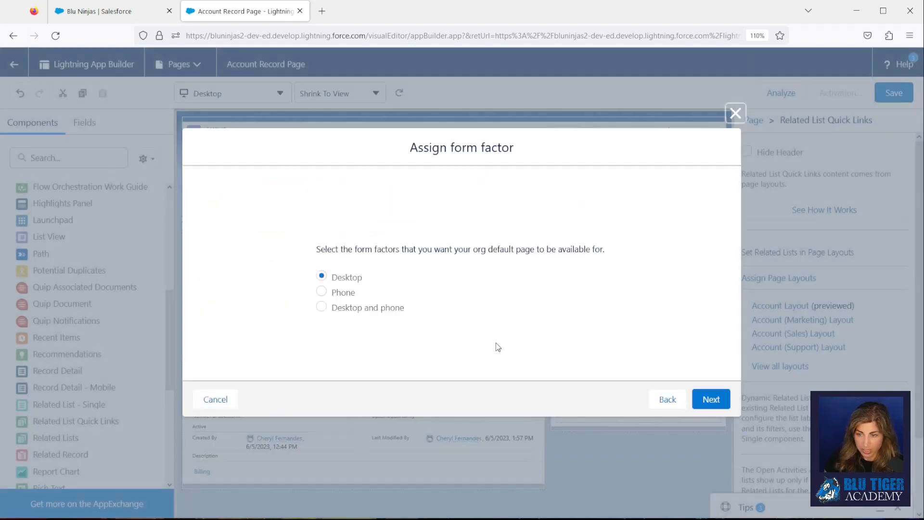
{"action": "left_click", "coordinate": [711, 399]}
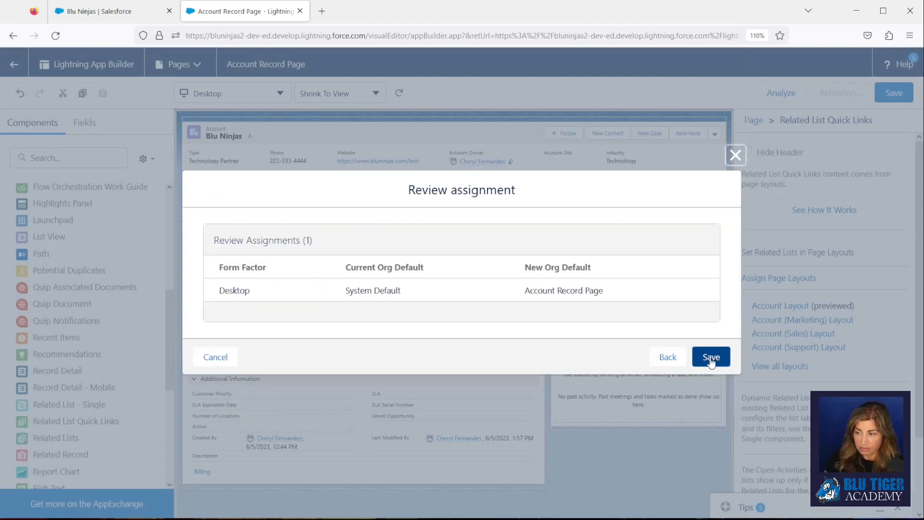
{"action": "left_click", "coordinate": [711, 357]}
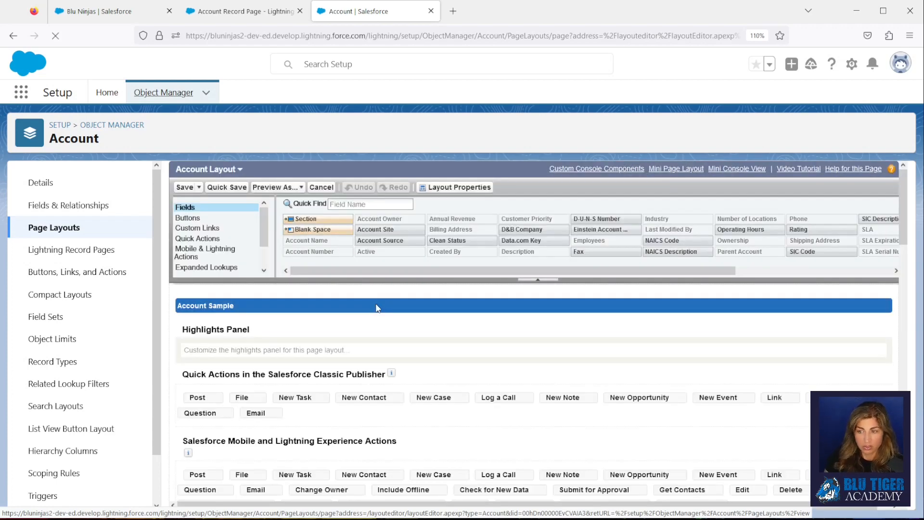
Add Custom Convert to the Leads related list's selected buttons in the Account layout.
{"action": "scroll", "scroll_direction": "down", "scroll_amount": 3}
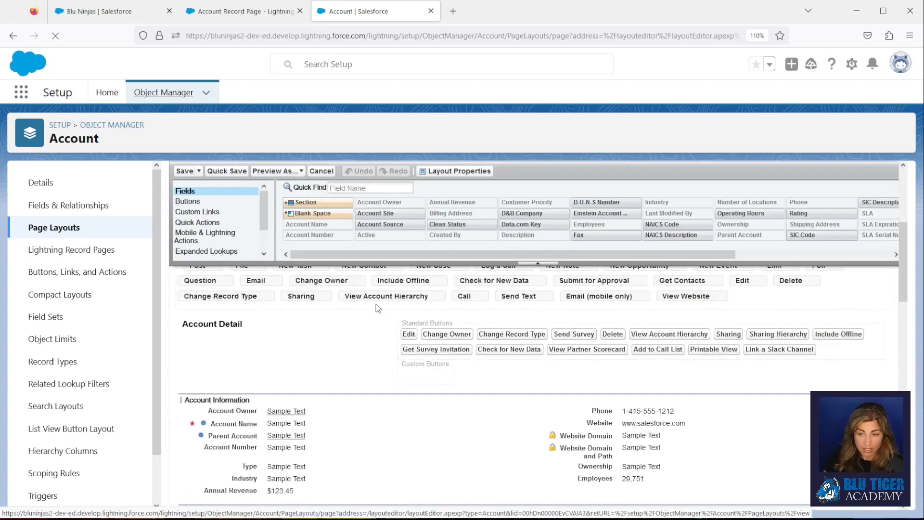
{"action": "scroll", "scroll_direction": "down", "scroll_amount": 3}
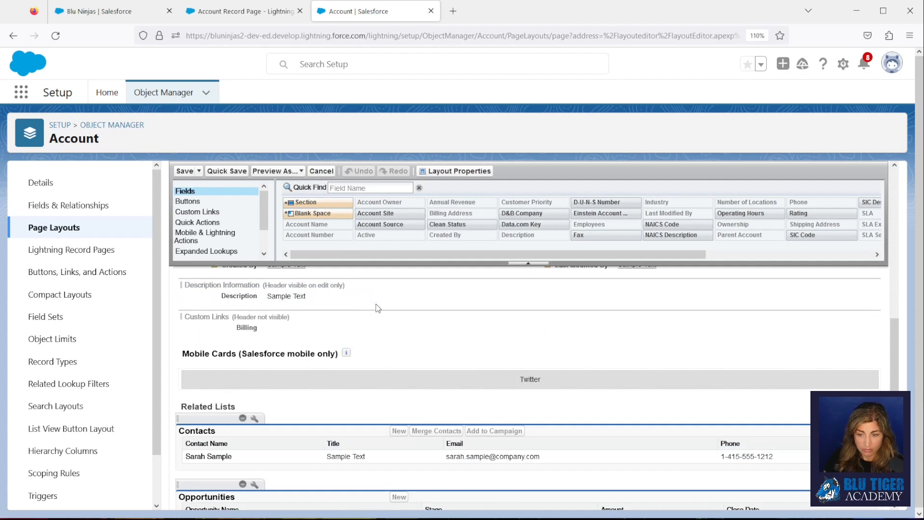
{"action": "scroll", "scroll_direction": "down", "scroll_amount": 3}
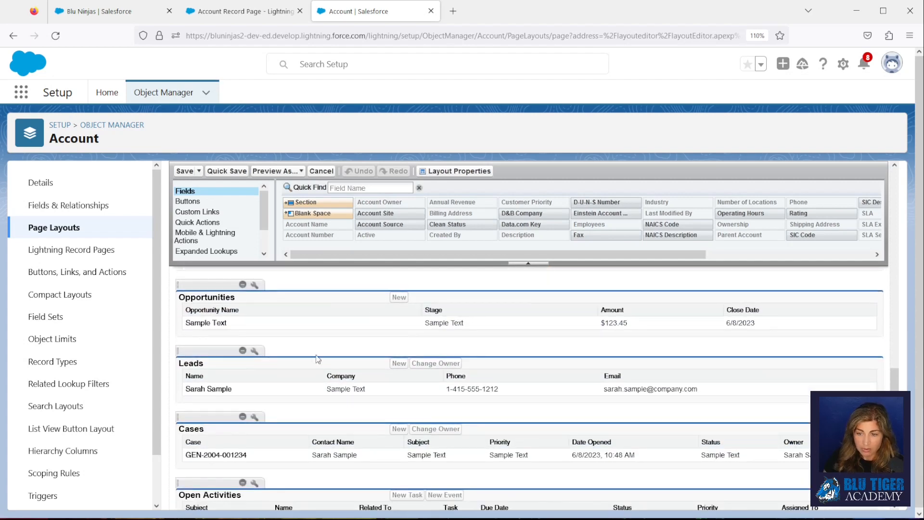
{"action": "mouse_move", "coordinate": [255, 351]}
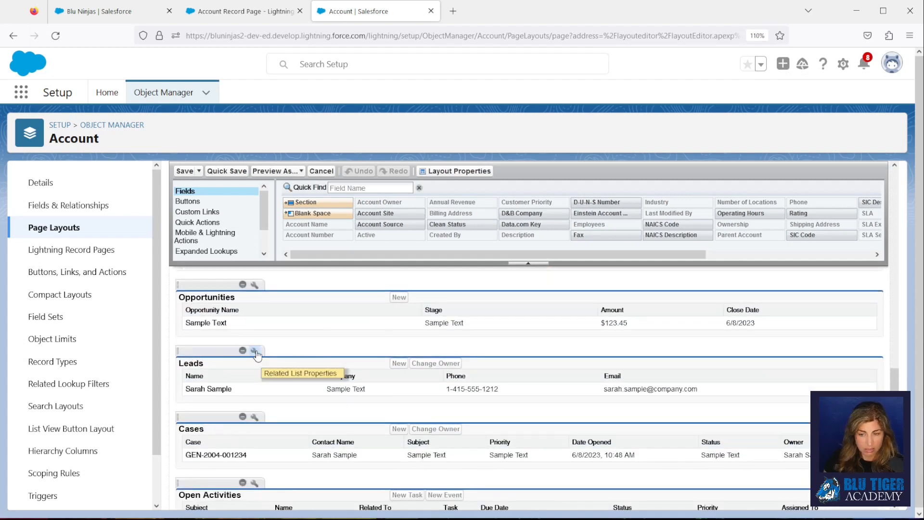
{"action": "left_click", "coordinate": [256, 351]}
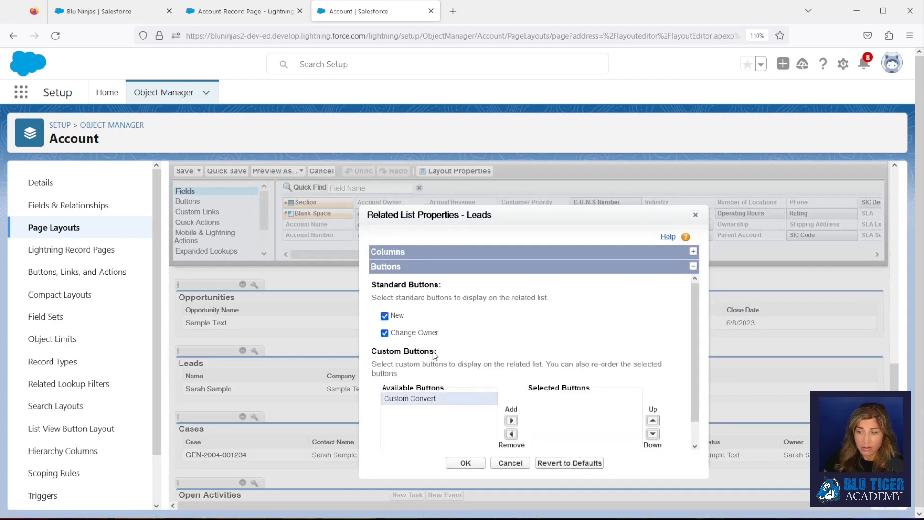
{"action": "left_click", "coordinate": [511, 421]}
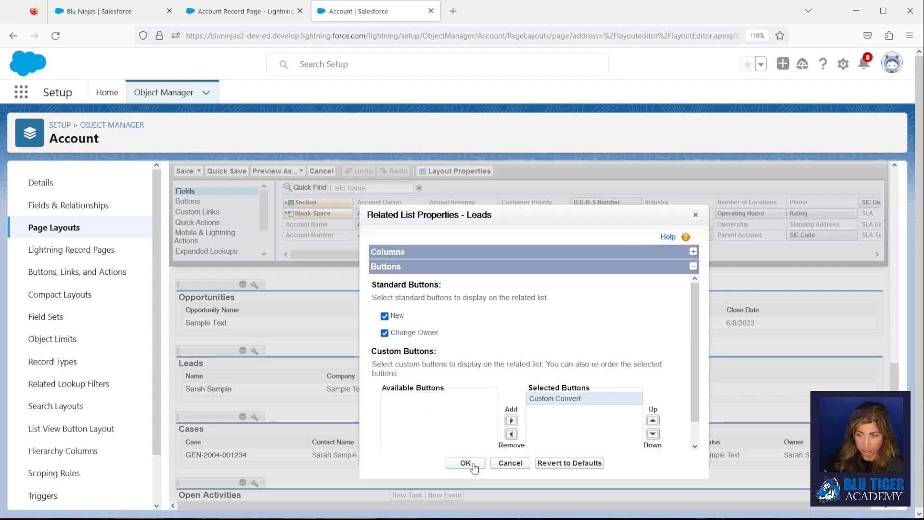
{"action": "left_click", "coordinate": [465, 463]}
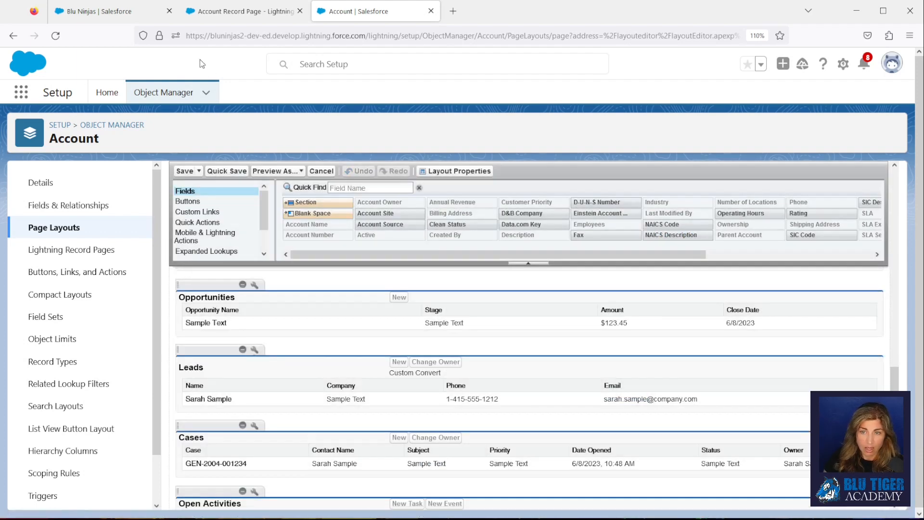
{"action": "left_click", "coordinate": [106, 11]}
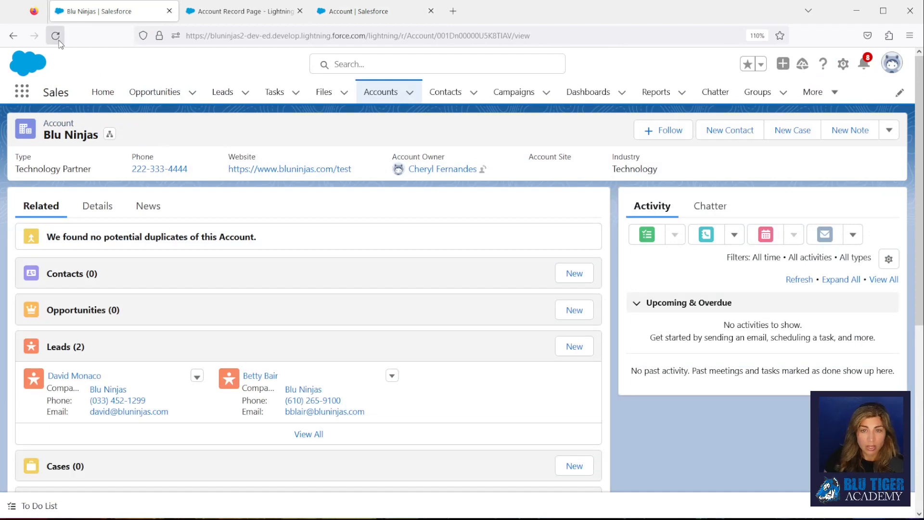
{"action": "left_click", "coordinate": [55, 35]}
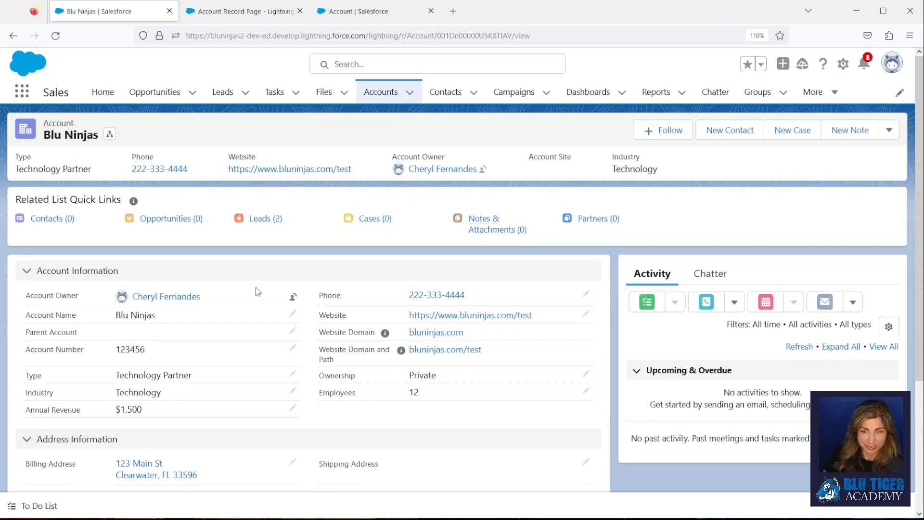
{"action": "mouse_move", "coordinate": [238, 253]}
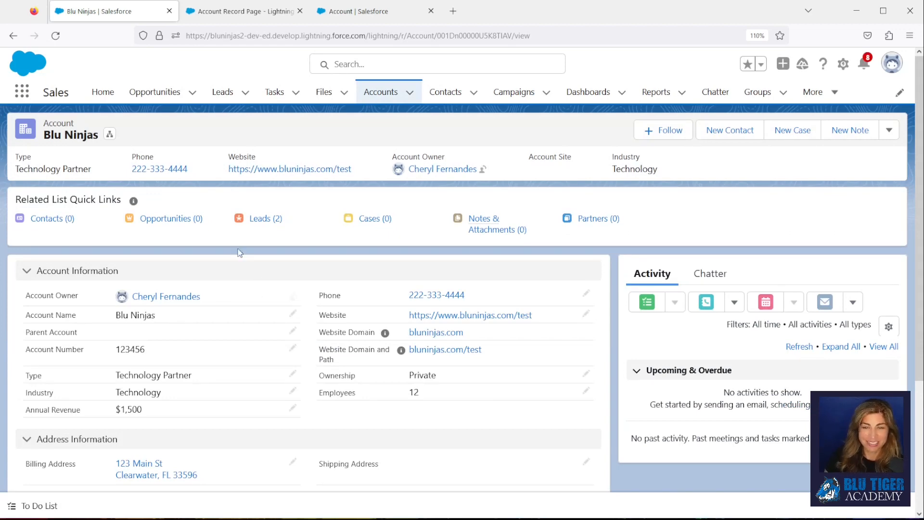
{"action": "mouse_move", "coordinate": [316, 304]}
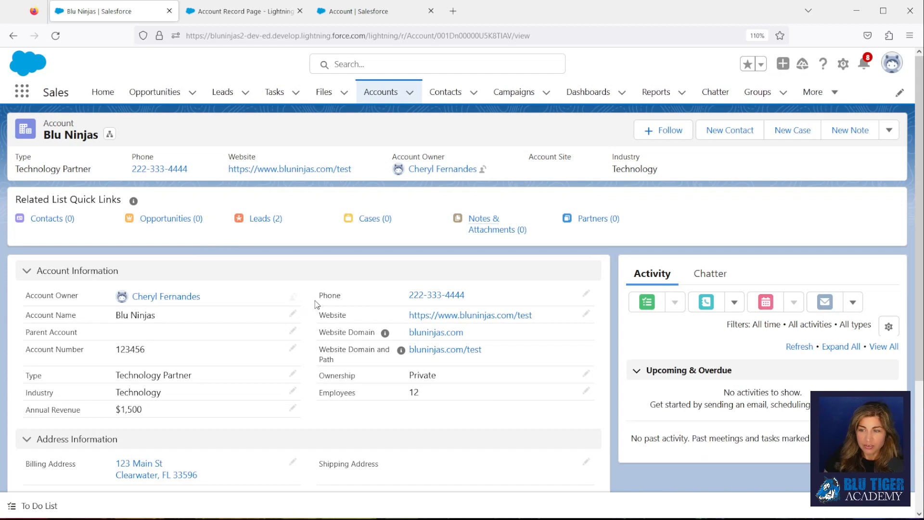
{"action": "left_click", "coordinate": [259, 218]}
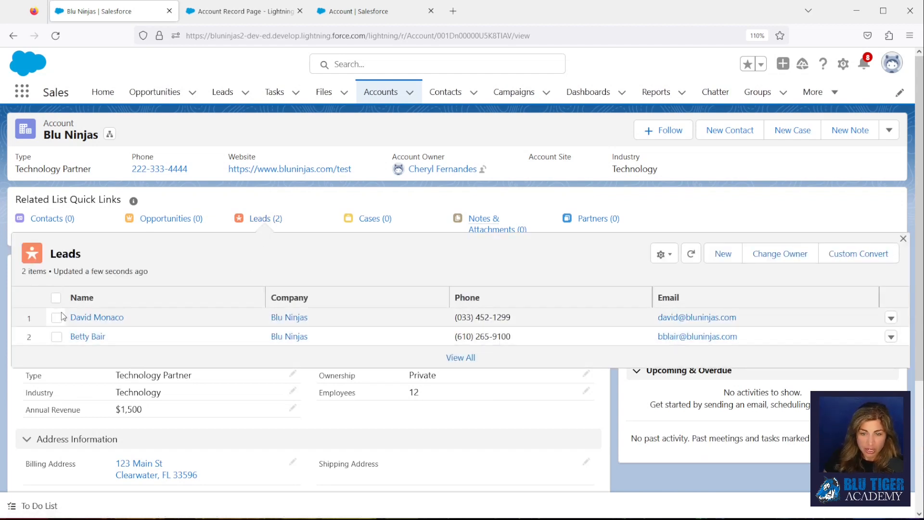
{"action": "left_click", "coordinate": [468, 297]}
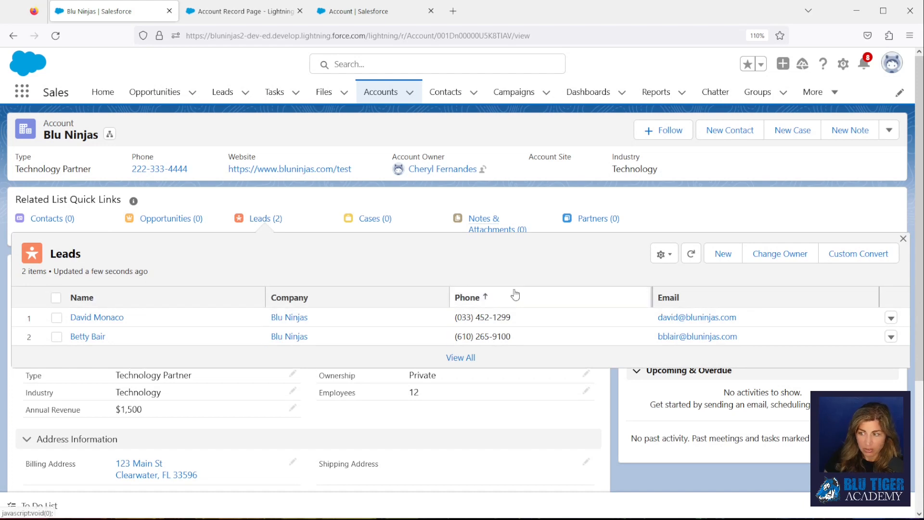
{"action": "mouse_move", "coordinate": [835, 279]}
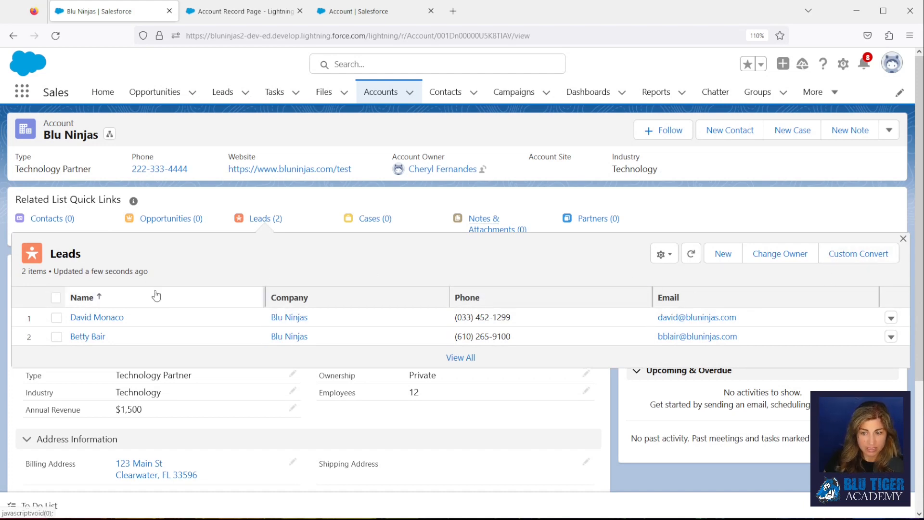
{"action": "left_click", "coordinate": [56, 297]}
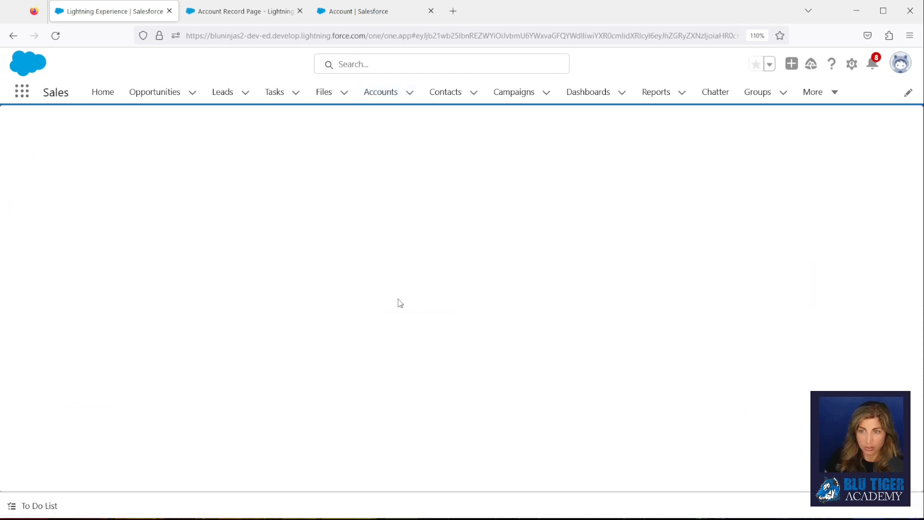
{"action": "mouse_move", "coordinate": [402, 307]}
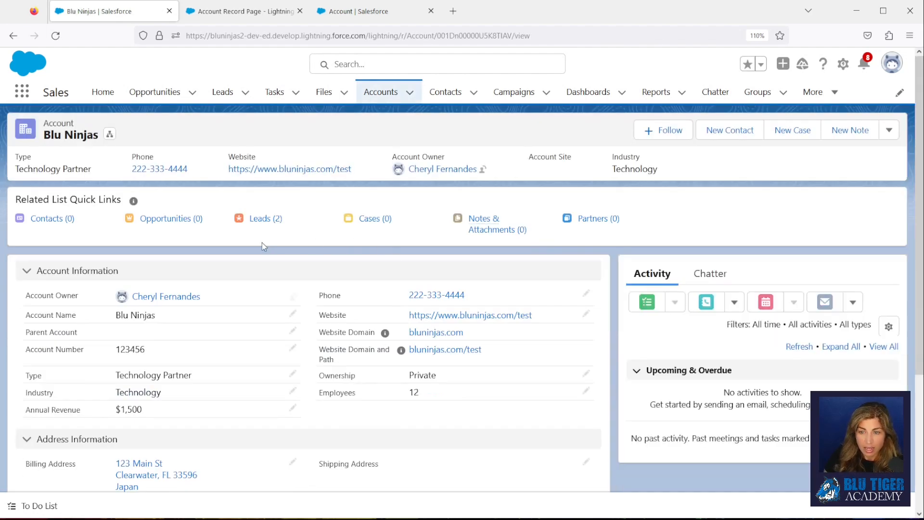
Refresh Blu Ninjas and confirm it shows Contacts (2) and Leads (0).
{"action": "left_click", "coordinate": [266, 218]}
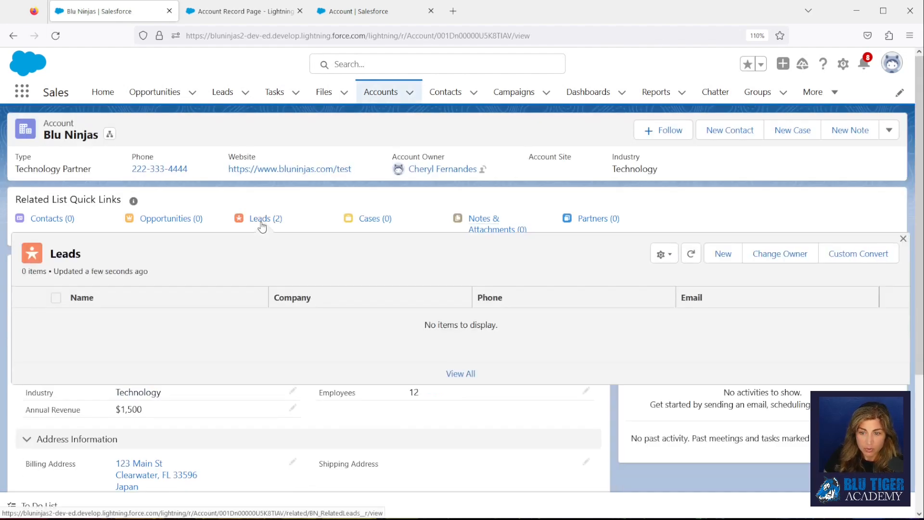
{"action": "left_click", "coordinate": [46, 218]}
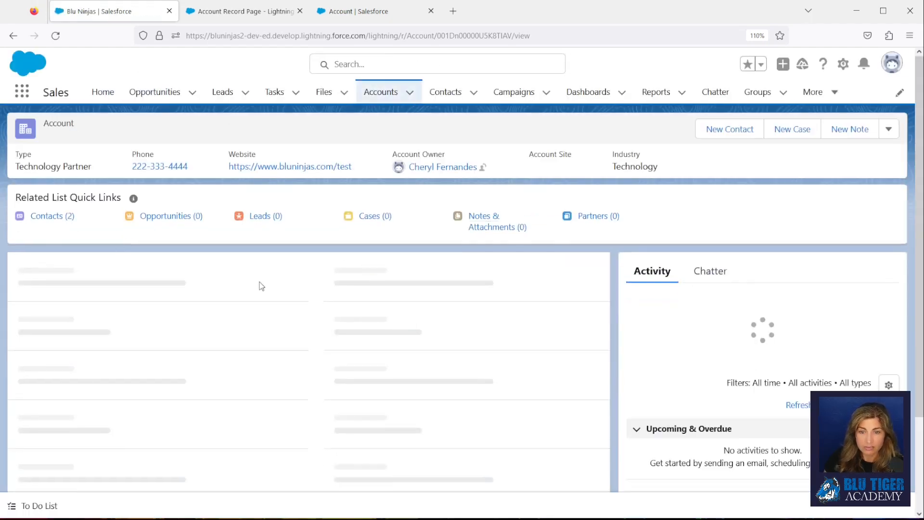
{"action": "left_click", "coordinate": [47, 217]}
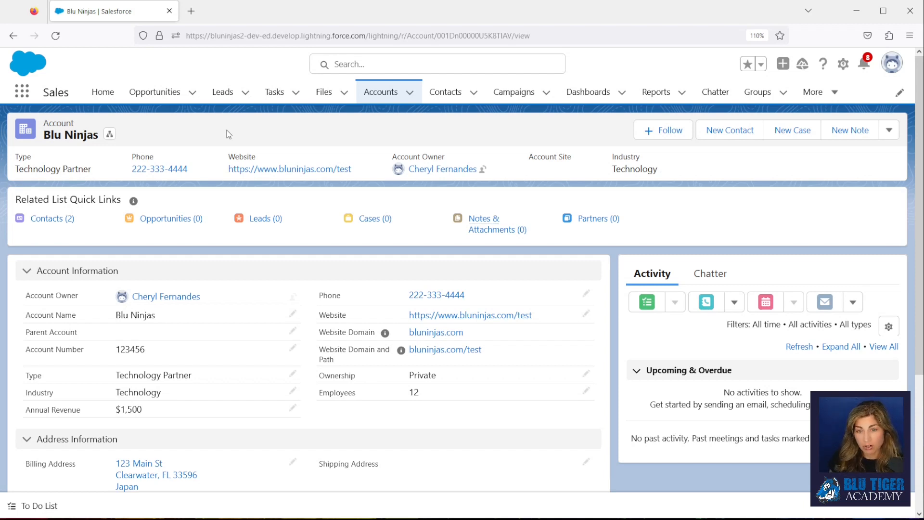
{"action": "mouse_move", "coordinate": [266, 227]}
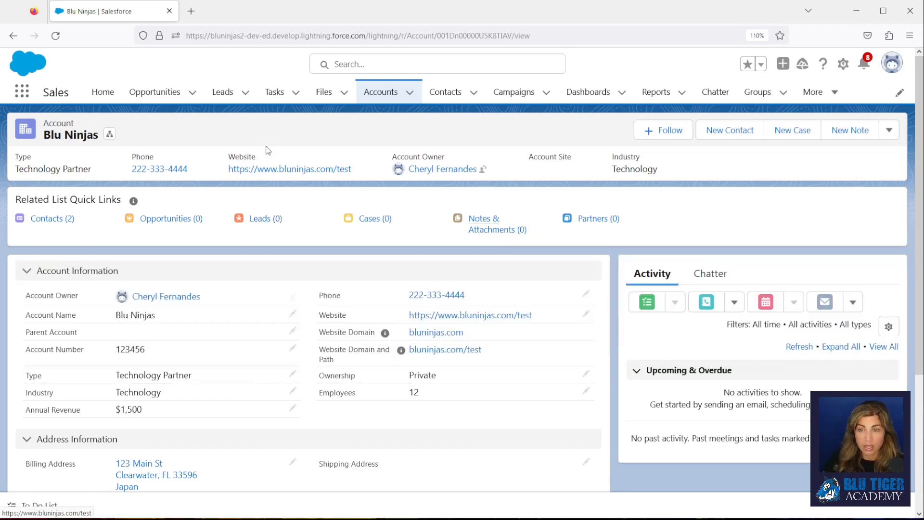
Open the Shaggy Doo lead from the Leads list and check its empty Account field.
{"action": "left_click", "coordinate": [222, 92]}
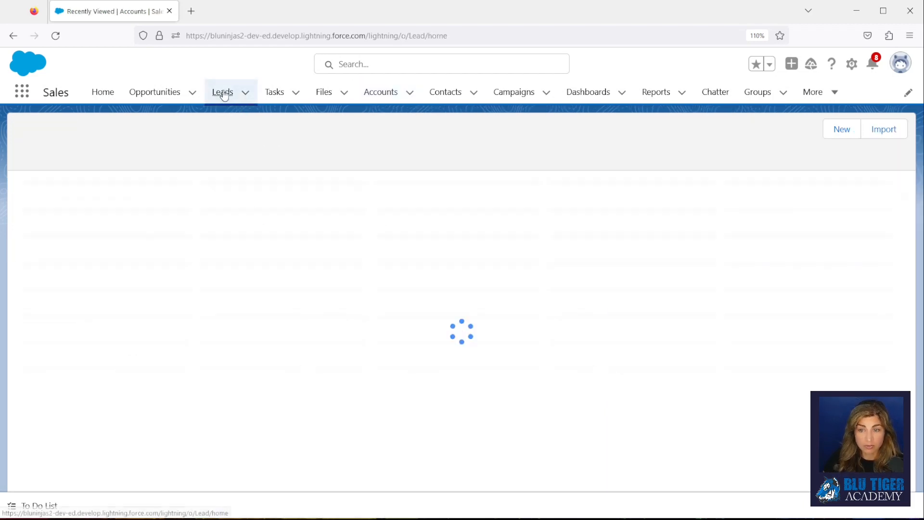
{"action": "left_click", "coordinate": [223, 92]}
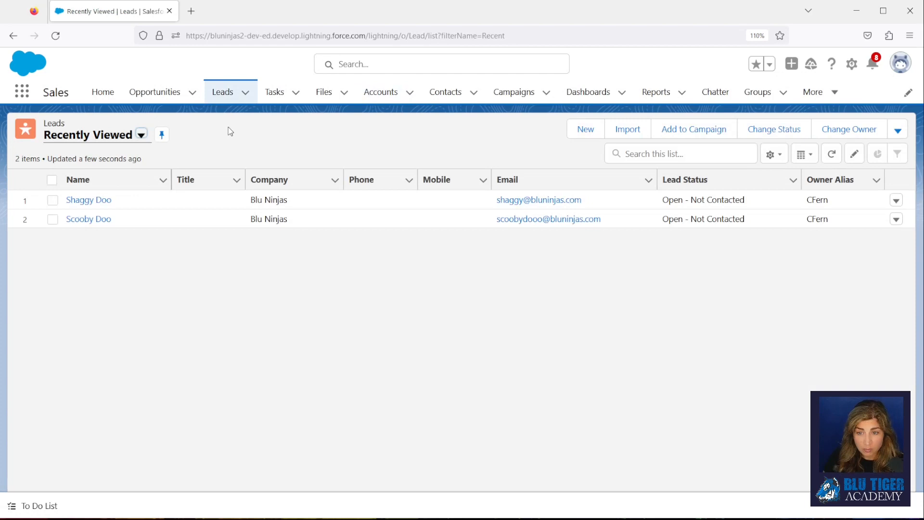
{"action": "mouse_move", "coordinate": [314, 262]}
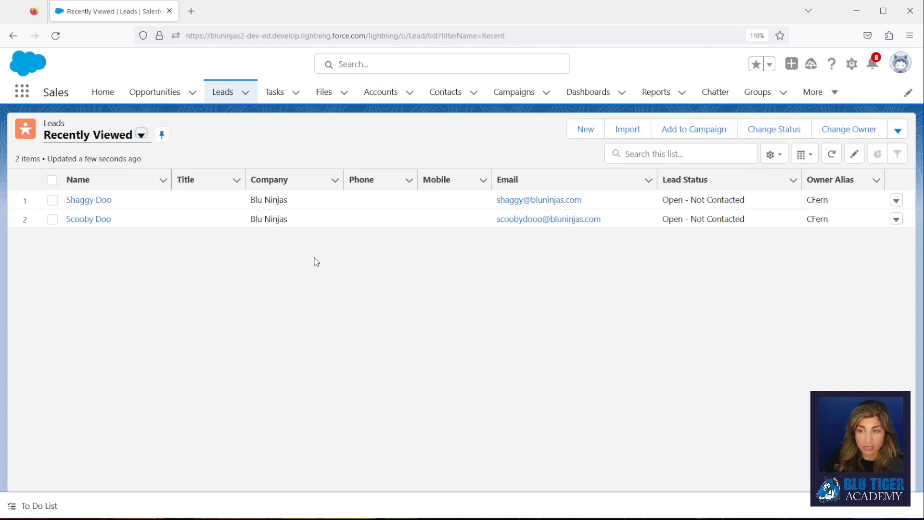
{"action": "left_click", "coordinate": [89, 199]}
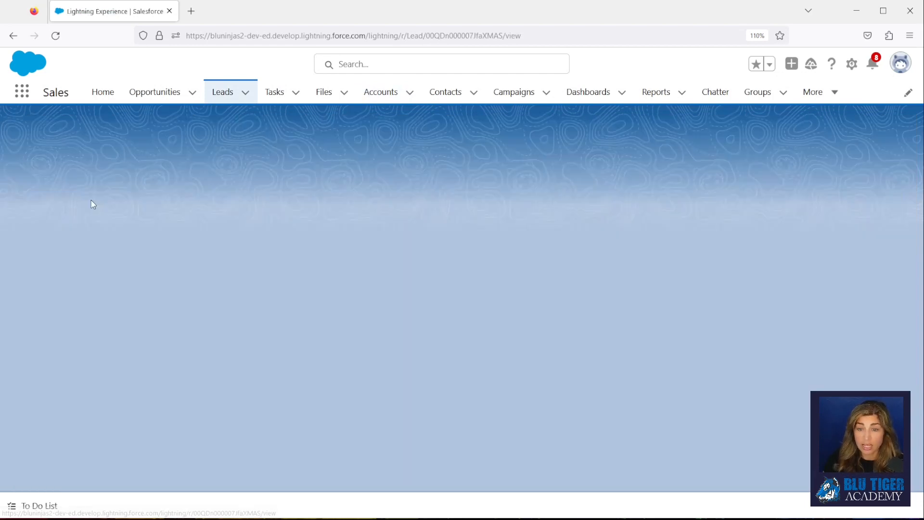
{"action": "mouse_move", "coordinate": [190, 270]}
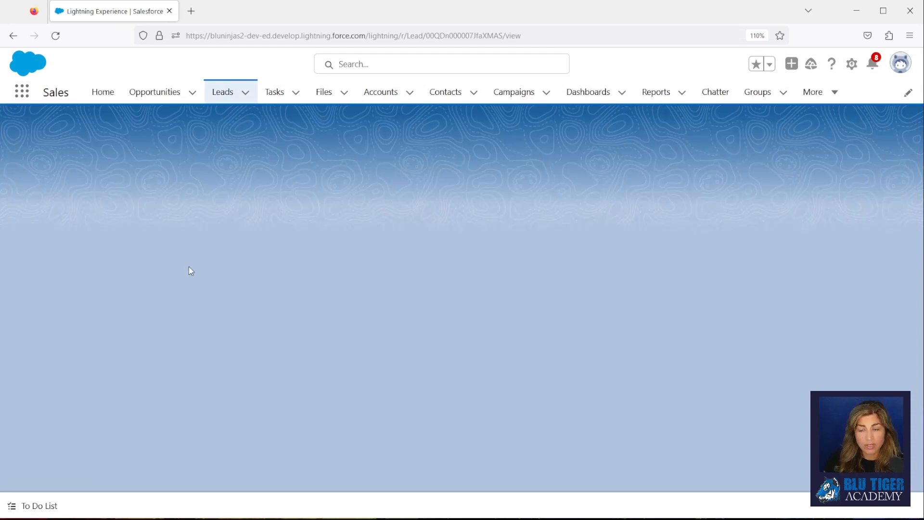
{"action": "mouse_move", "coordinate": [202, 289]}
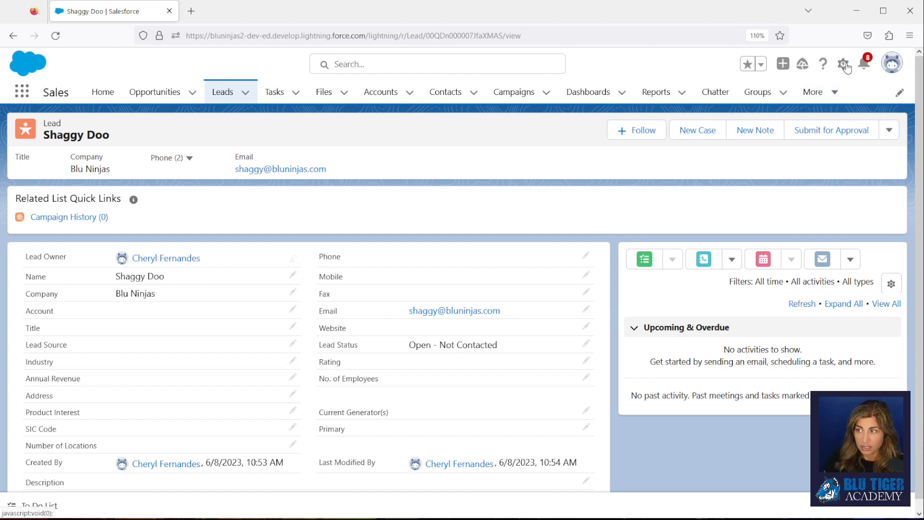
{"action": "left_click", "coordinate": [844, 65]}
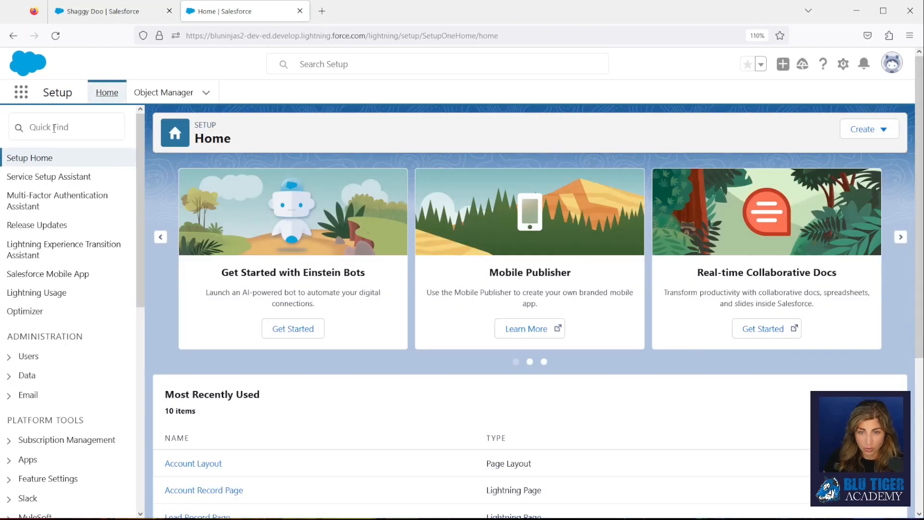
Open version 1 of the Lead | Relate to Account by Email Domain Flow from Setup Flows.
{"action": "type", "text": "flow"}
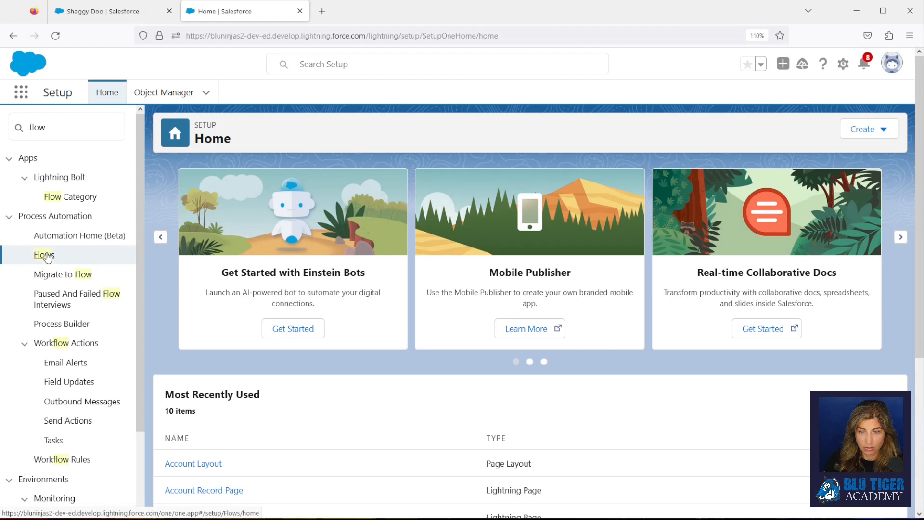
{"action": "left_click", "coordinate": [43, 254]}
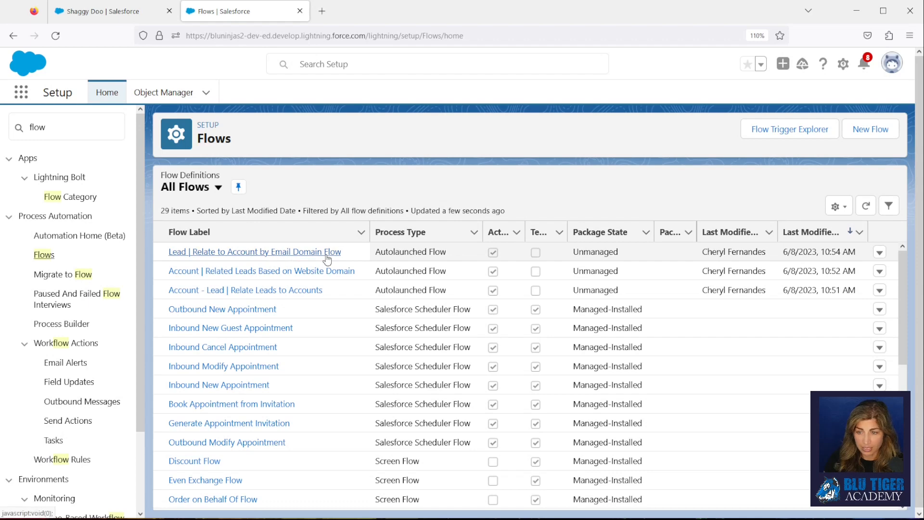
{"action": "left_click", "coordinate": [879, 252]}
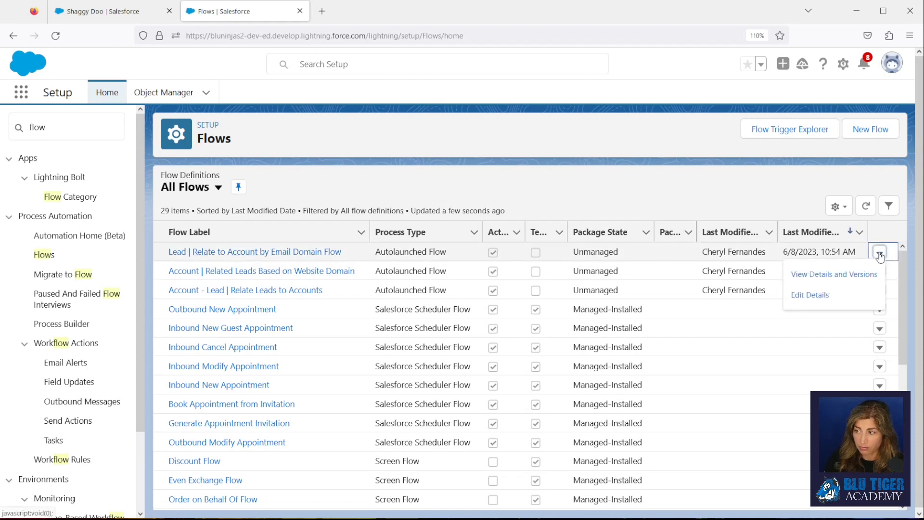
{"action": "left_click", "coordinate": [833, 274]}
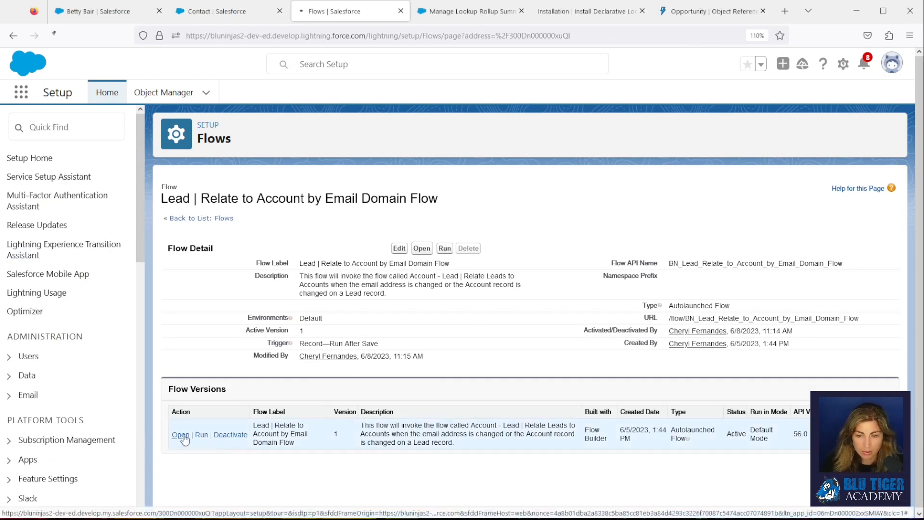
{"action": "left_click", "coordinate": [179, 435]}
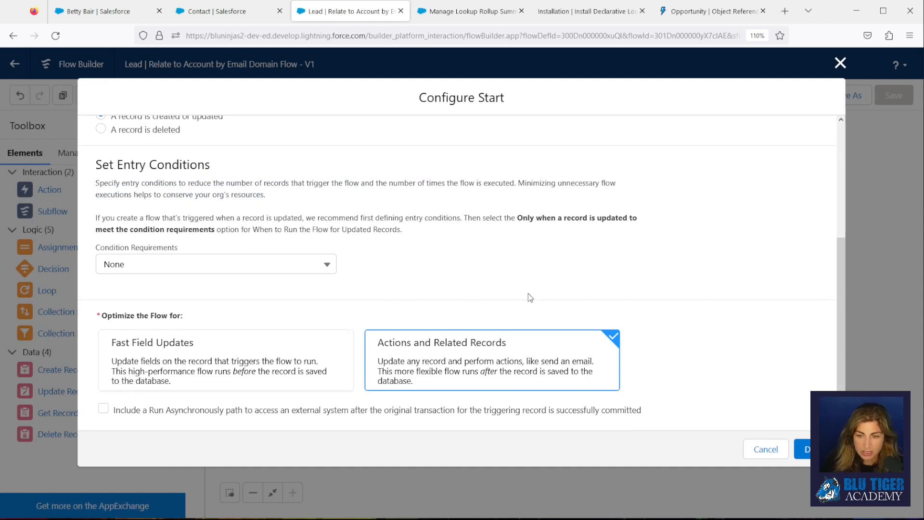
{"action": "mouse_move", "coordinate": [715, 352]}
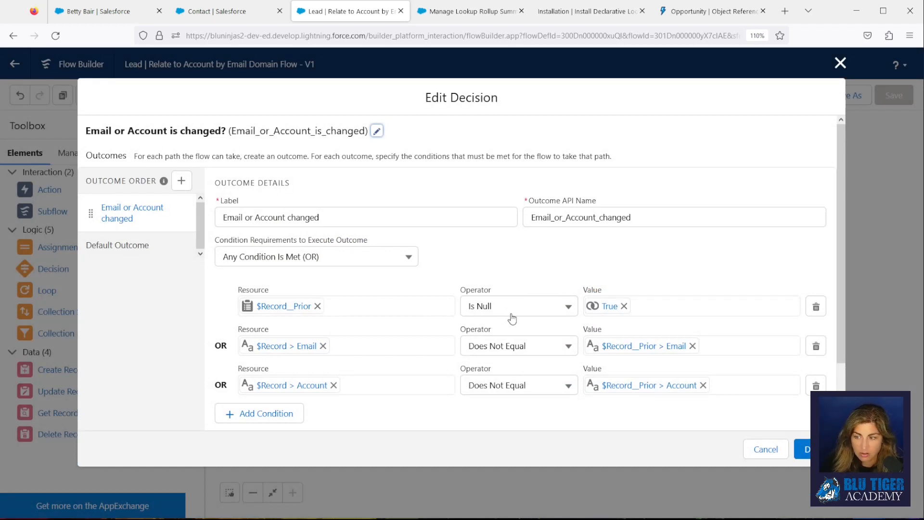
{"action": "mouse_move", "coordinate": [434, 352]}
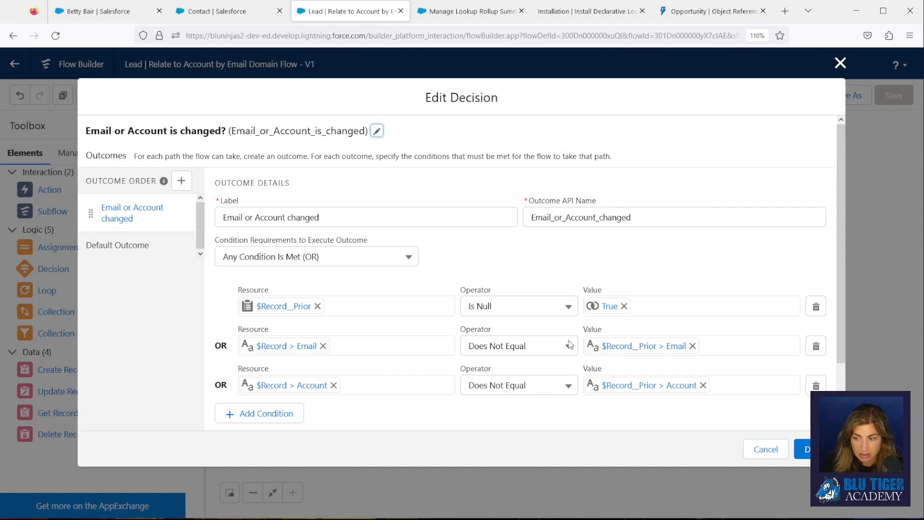
{"action": "mouse_move", "coordinate": [637, 345]}
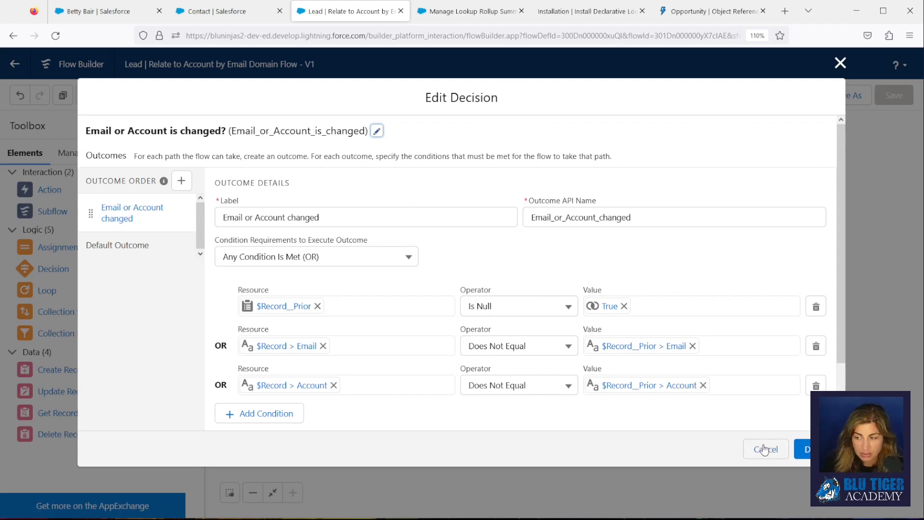
Cancel out of the Decision element's settings without making changes.
{"action": "left_click", "coordinate": [764, 449]}
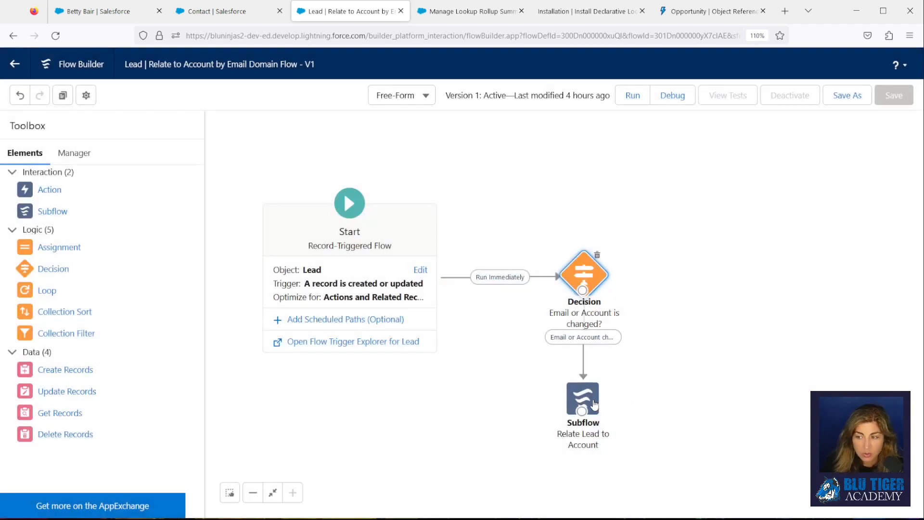
{"action": "mouse_move", "coordinate": [583, 399]}
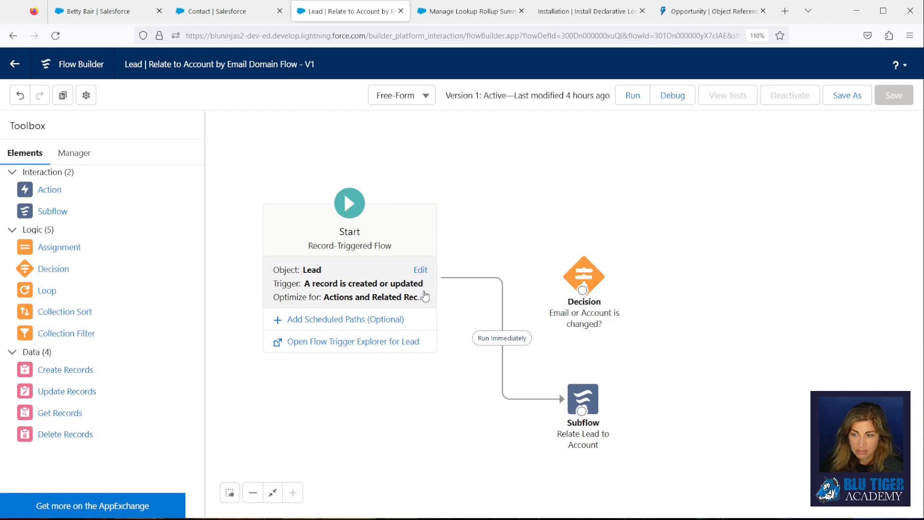
{"action": "mouse_move", "coordinate": [619, 412]}
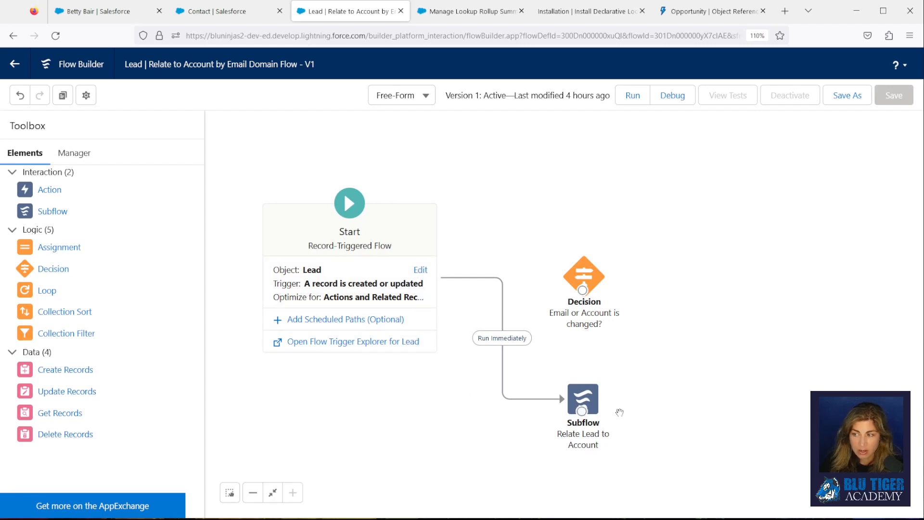
Save the rewired flow as a new version and dismiss the issues warning.
{"action": "left_click", "coordinate": [848, 94]}
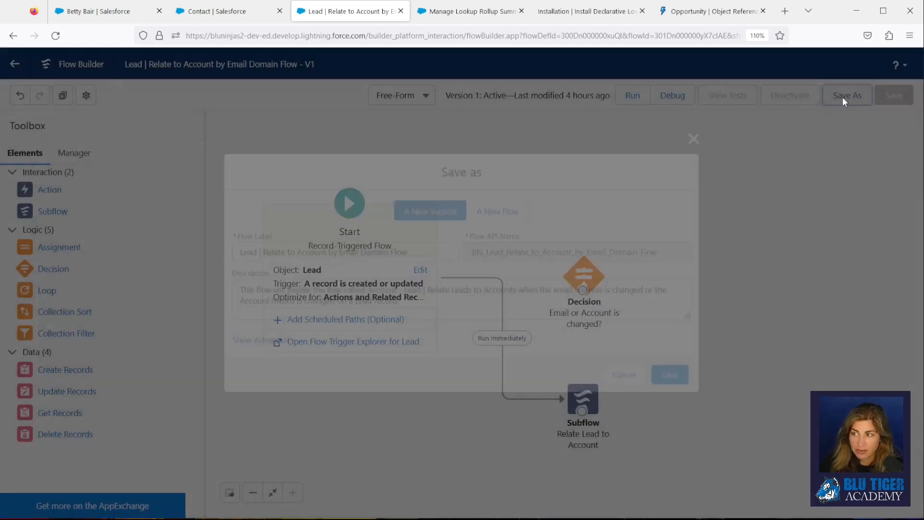
{"action": "left_click", "coordinate": [670, 375]}
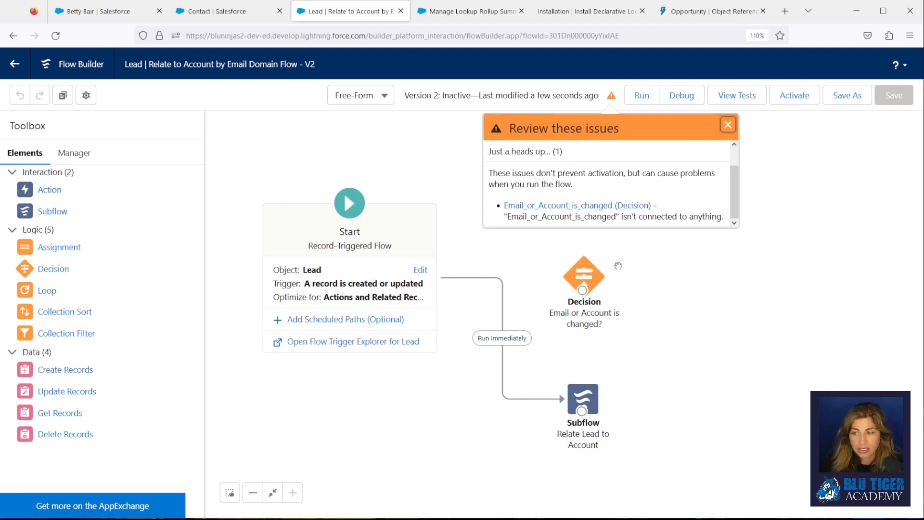
{"action": "mouse_move", "coordinate": [624, 350]}
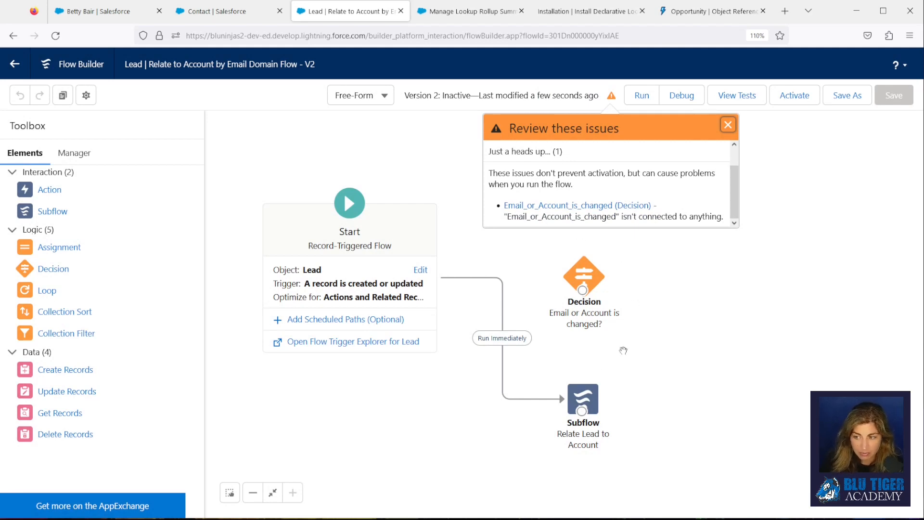
{"action": "mouse_move", "coordinate": [495, 290]}
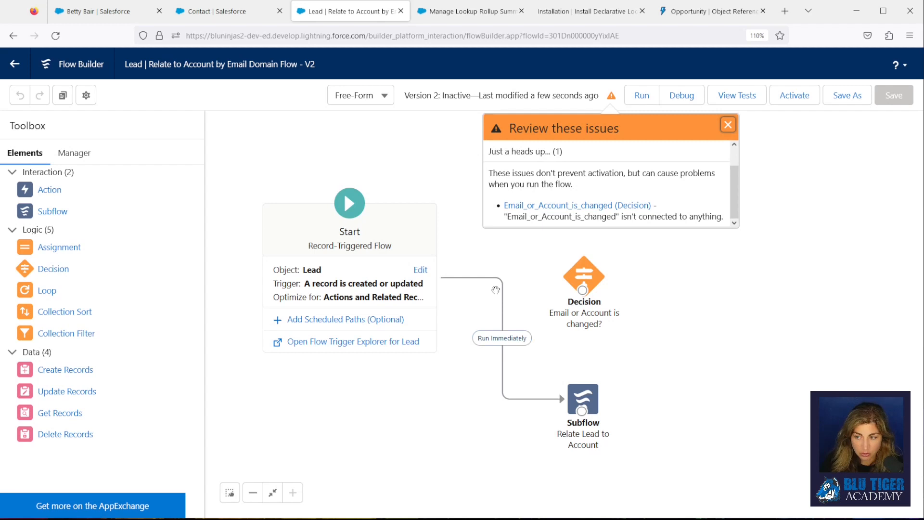
{"action": "left_click", "coordinate": [728, 124]}
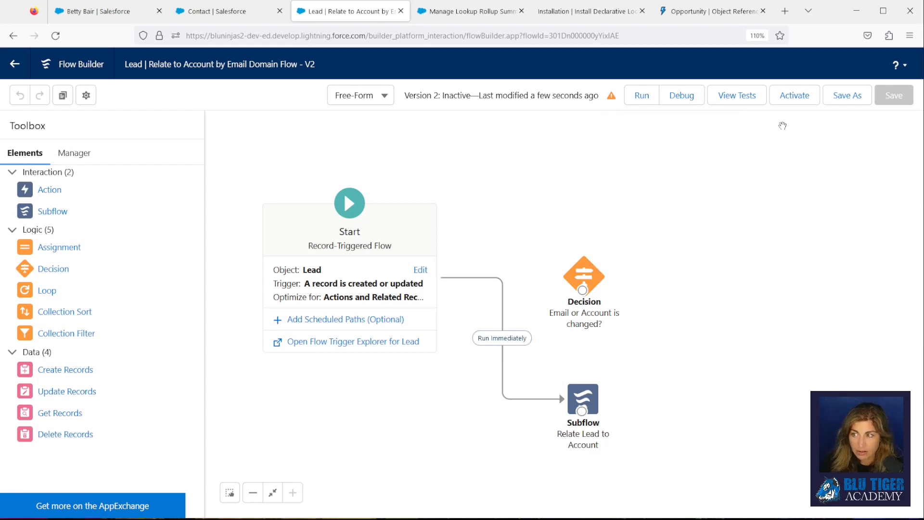
{"action": "left_click", "coordinate": [794, 95]}
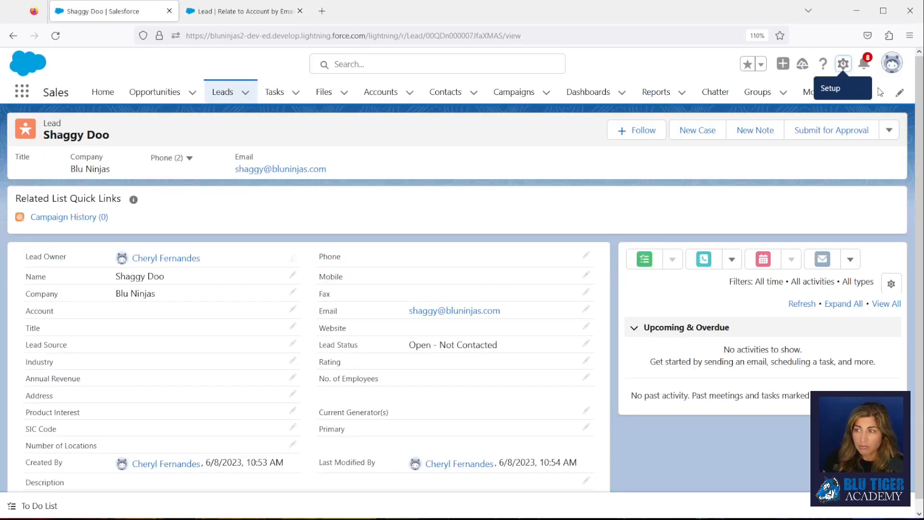
Launch Data Loader from the Setup Data Loader page and start an Export.
{"action": "left_click", "coordinate": [843, 63]}
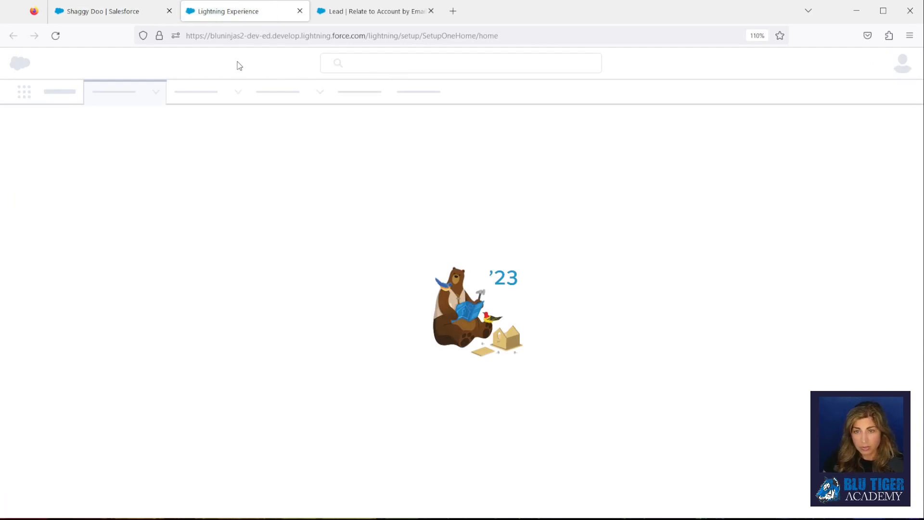
{"action": "mouse_move", "coordinate": [151, 158]}
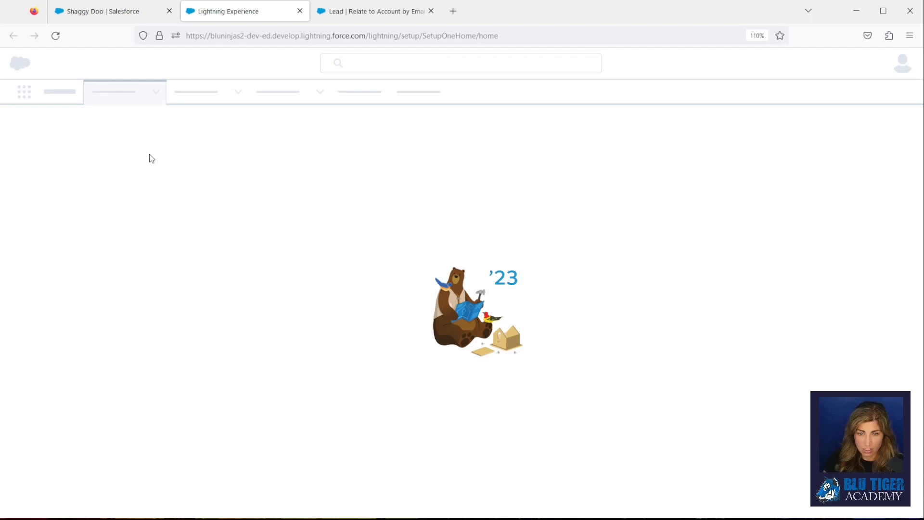
{"action": "mouse_move", "coordinate": [167, 167]}
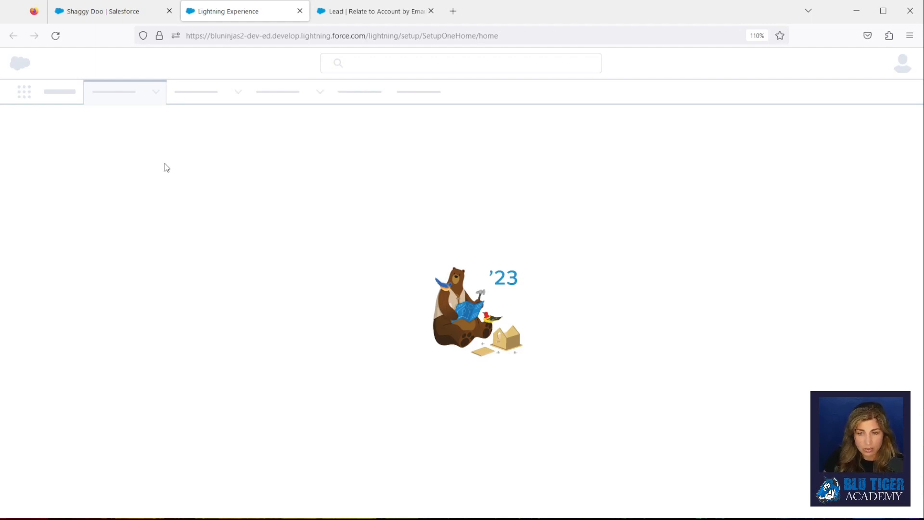
{"action": "mouse_move", "coordinate": [130, 288]}
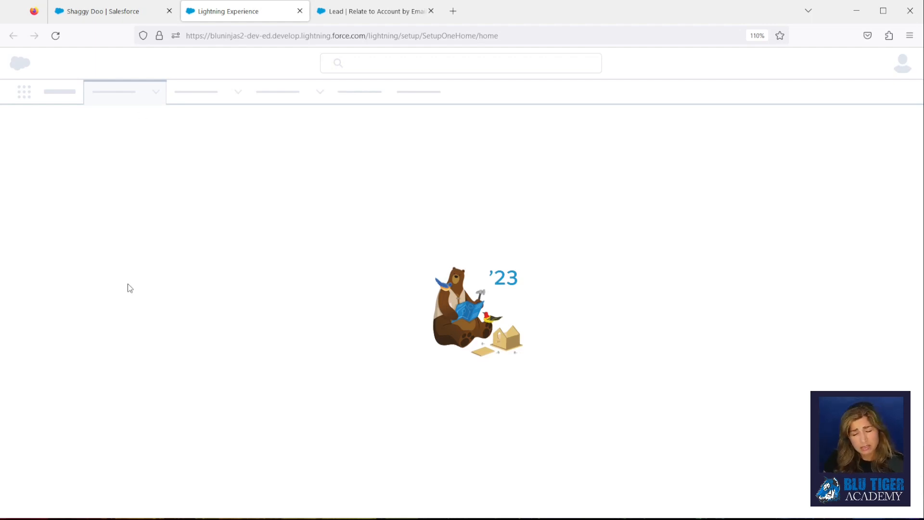
{"action": "mouse_move", "coordinate": [161, 292]}
{"action": "type", "text": "data loa"}
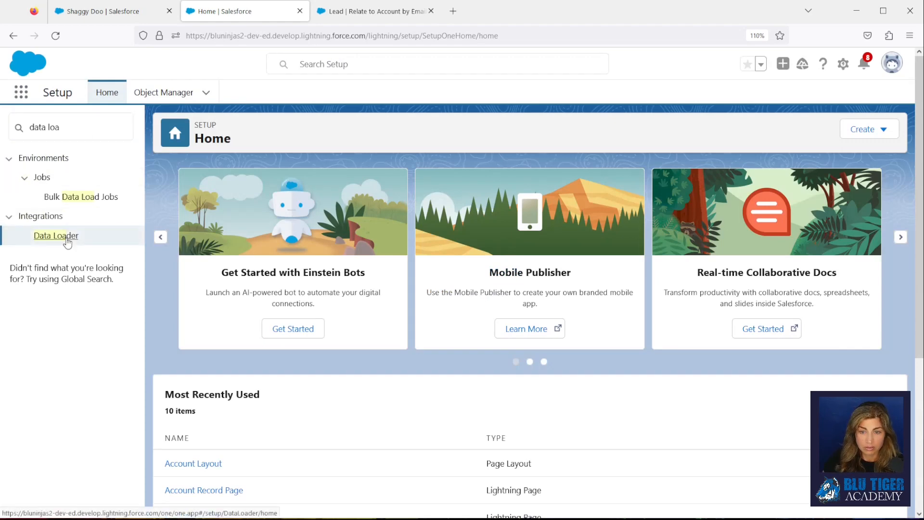
{"action": "left_click", "coordinate": [56, 235]}
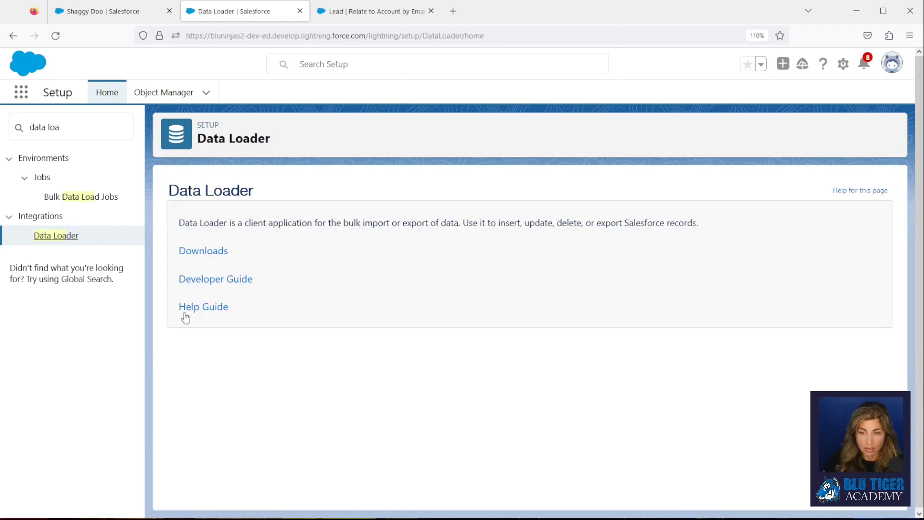
{"action": "mouse_move", "coordinate": [320, 293]}
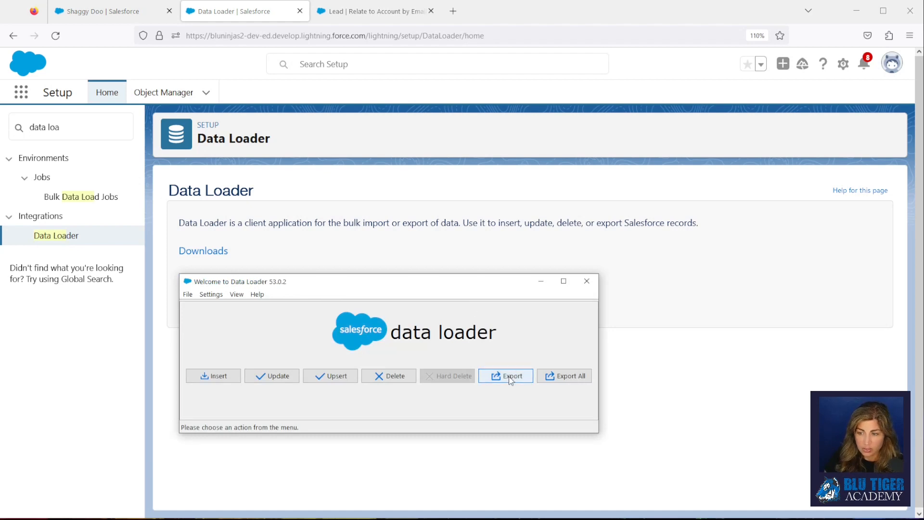
{"action": "left_click", "coordinate": [505, 376]}
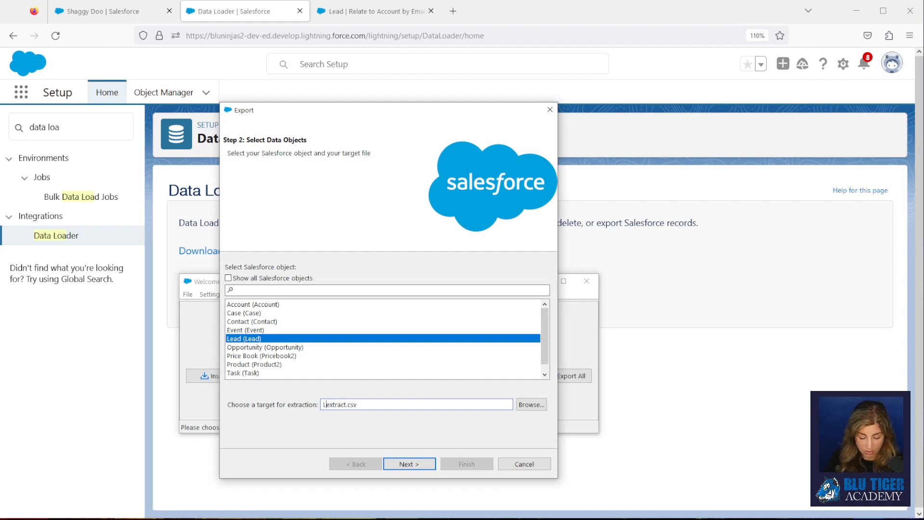
Name the Lead export Leadextract.csv, select Id, and start an IsConverted condition.
{"action": "type", "text": "Leadextract.csv"}
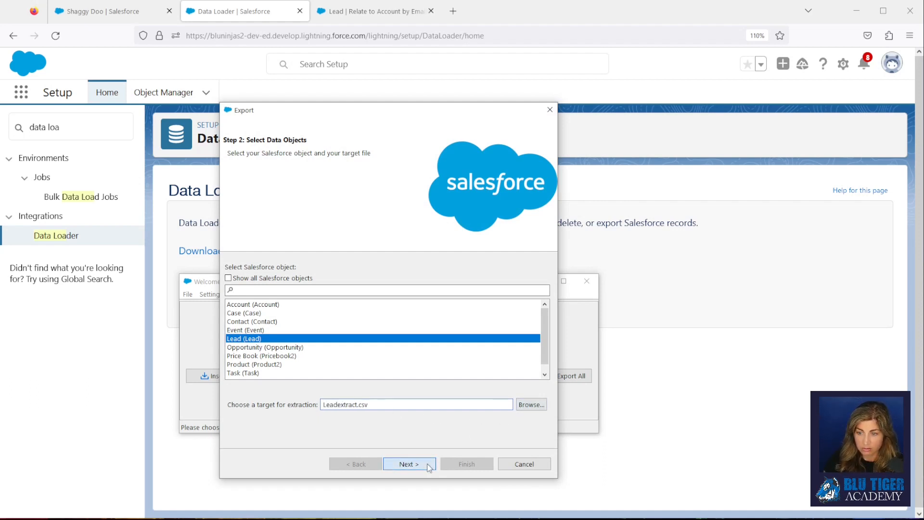
{"action": "left_click", "coordinate": [409, 465]}
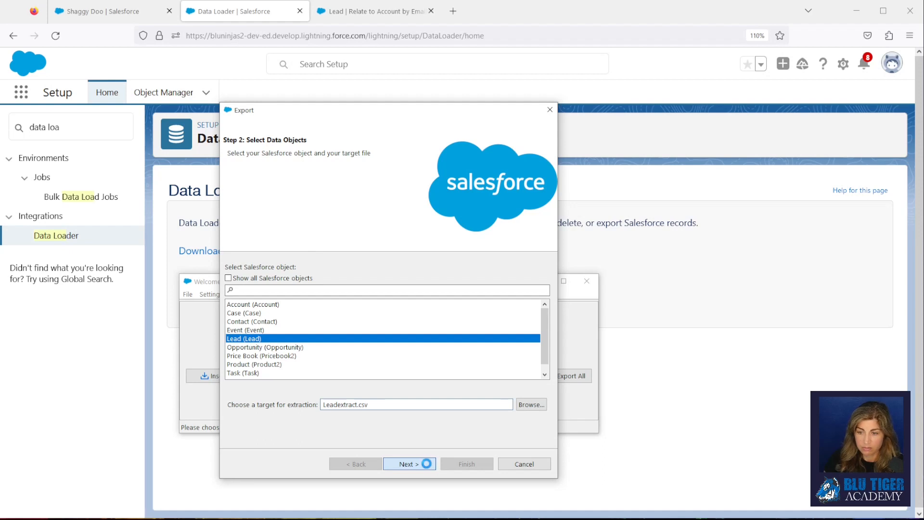
{"action": "left_click", "coordinate": [409, 464]}
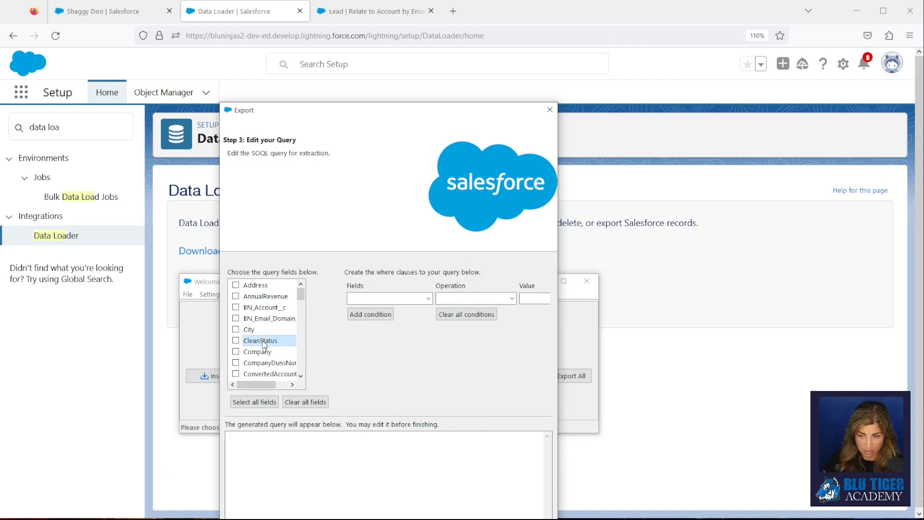
{"action": "scroll", "scroll_direction": "down", "scroll_amount": 3}
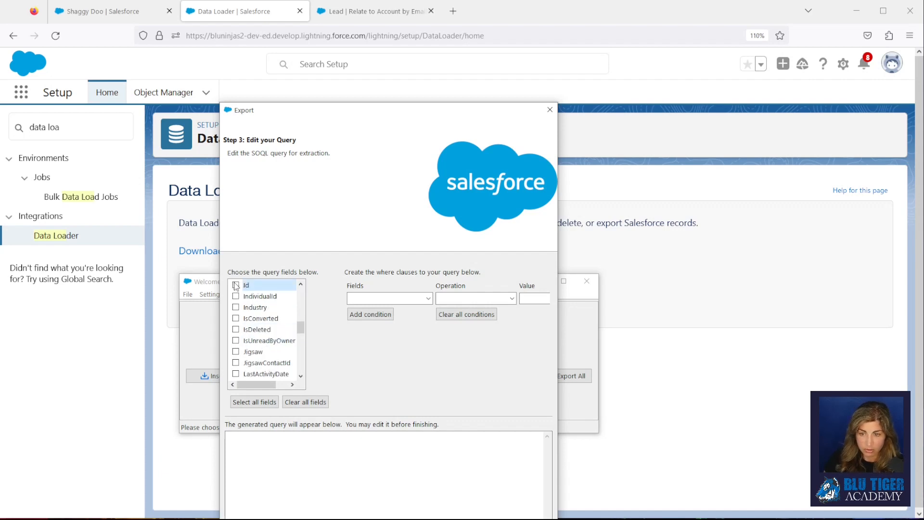
{"action": "left_click", "coordinate": [236, 285]}
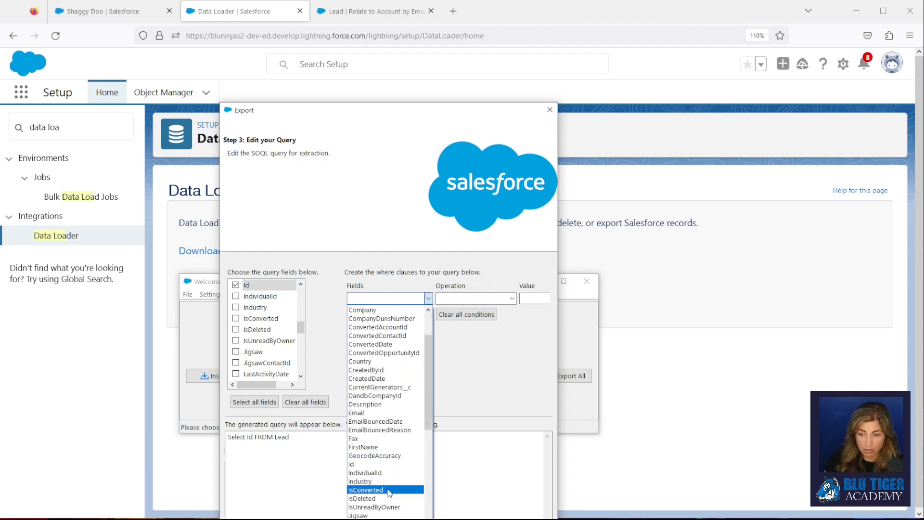
{"action": "left_click", "coordinate": [365, 490]}
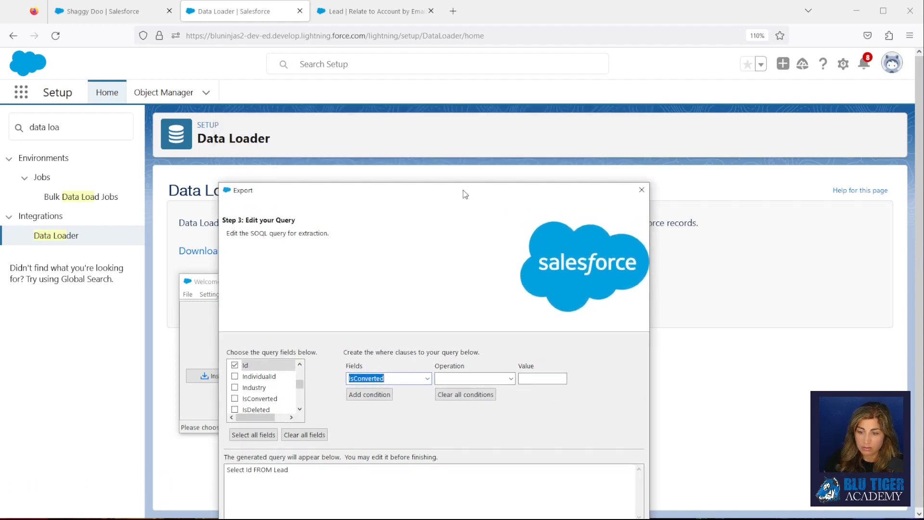
Add query conditions for unconverted leads (IsConverted equals) with non-blank Email.
{"action": "left_click", "coordinate": [501, 270]}
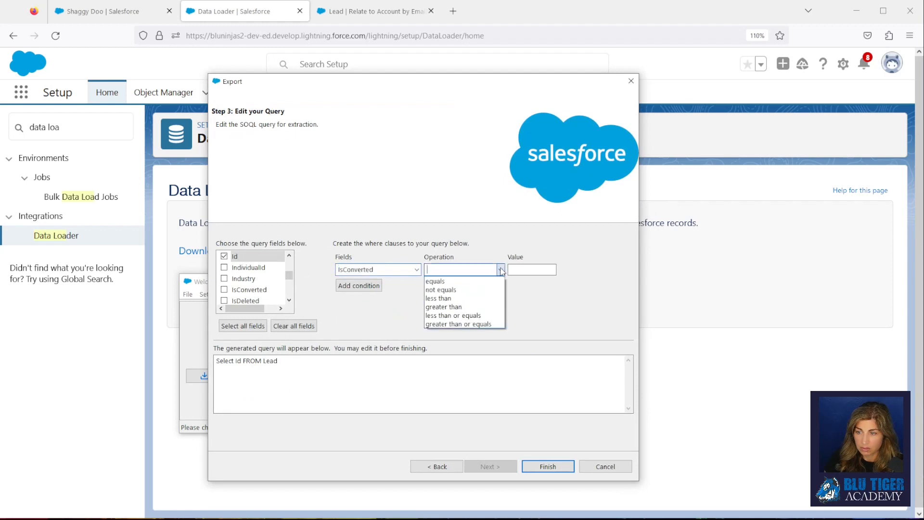
{"action": "left_click", "coordinate": [435, 281]}
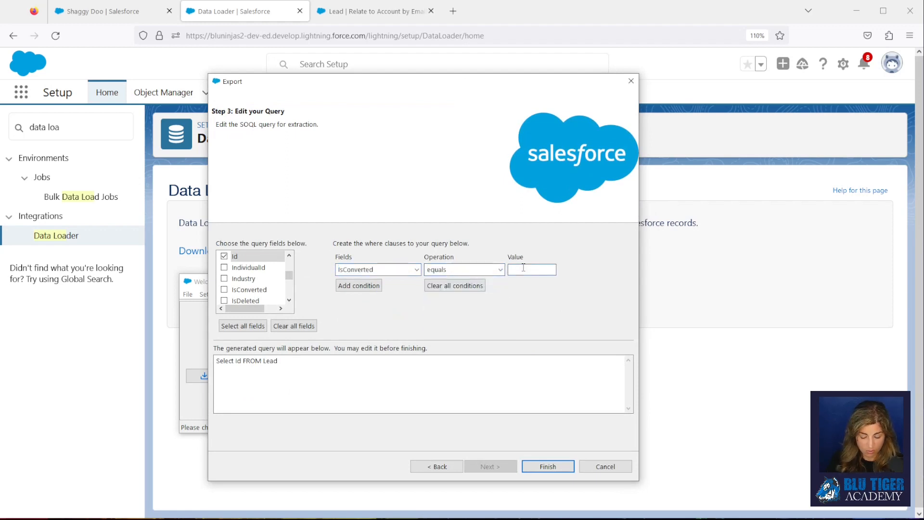
{"action": "left_click", "coordinate": [358, 286]}
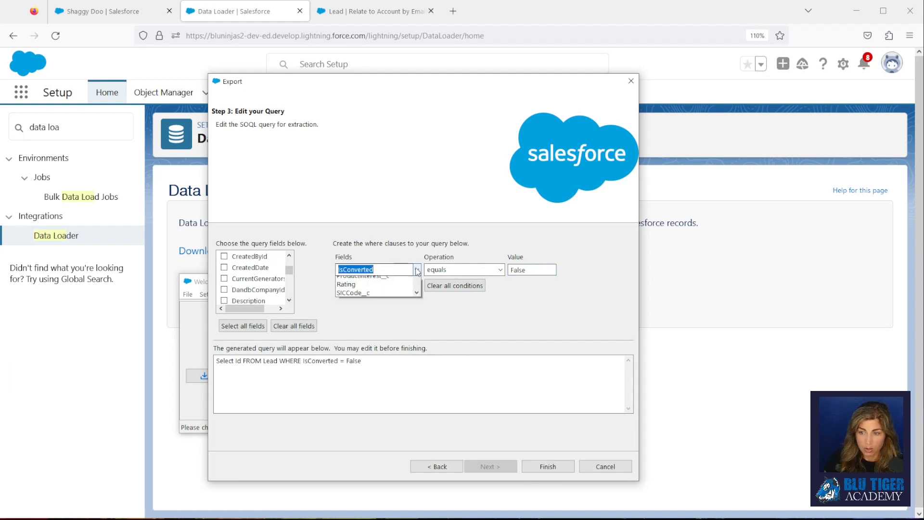
{"action": "left_click", "coordinate": [416, 270]}
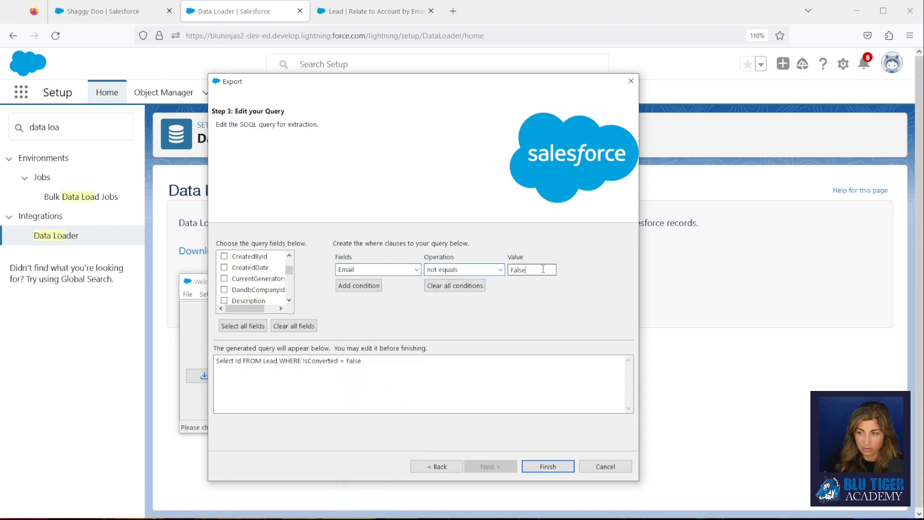
{"action": "left_click", "coordinate": [358, 285]}
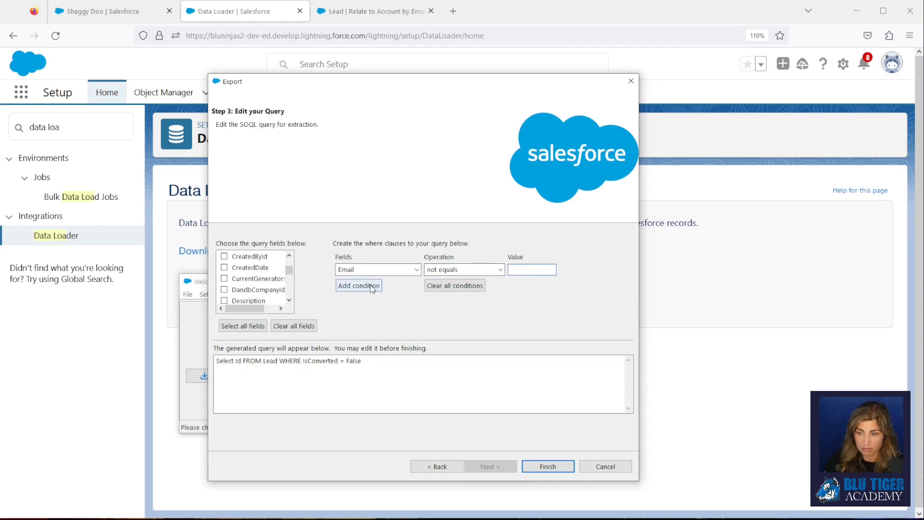
{"action": "left_click", "coordinate": [359, 286]}
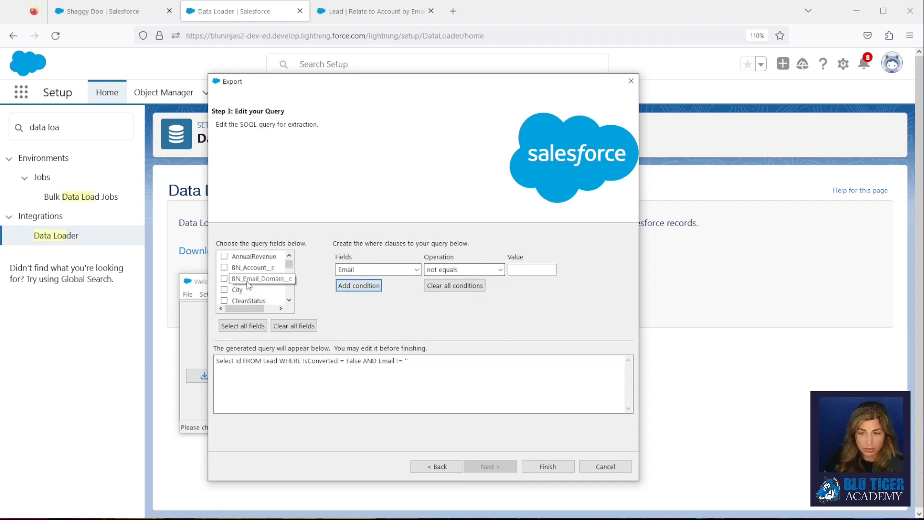
Add Email, Name and Company fields, run the export, and acknowledge 22 records.
{"action": "scroll", "scroll_direction": "down", "scroll_amount": 3}
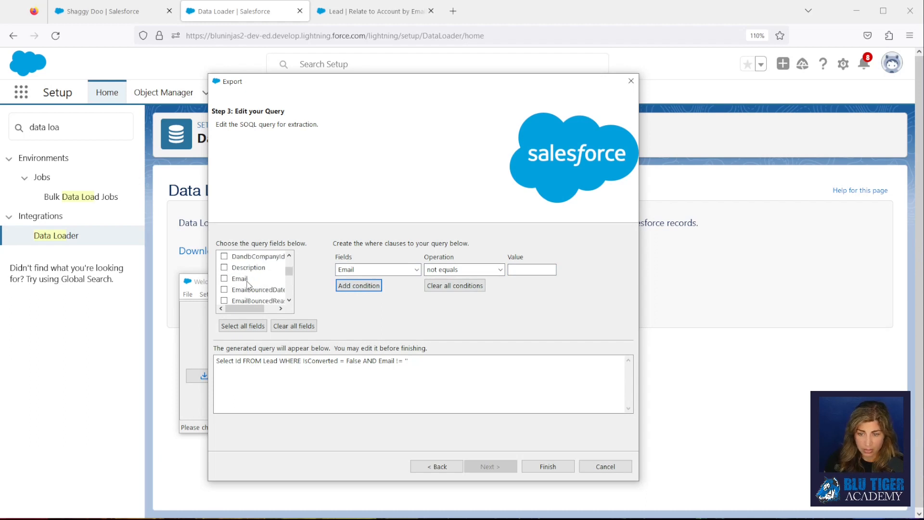
{"action": "left_click", "coordinate": [225, 279]}
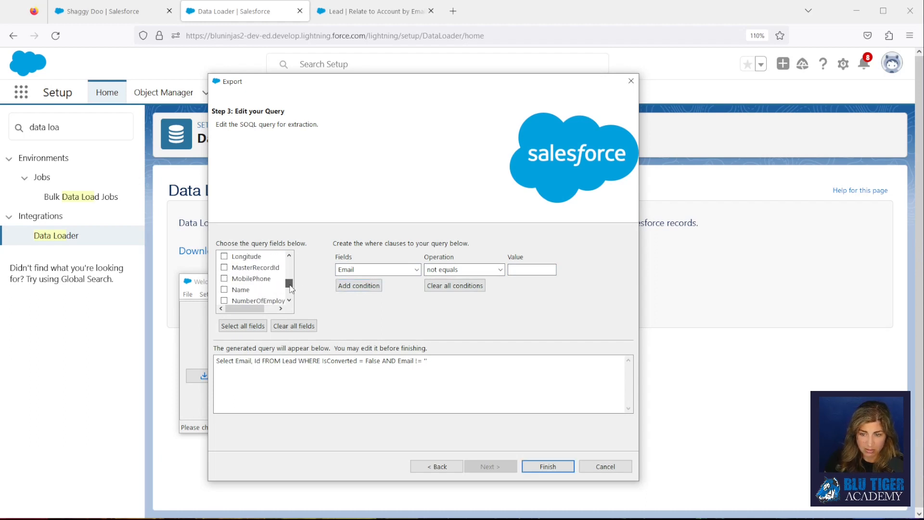
{"action": "left_click", "coordinate": [224, 290]}
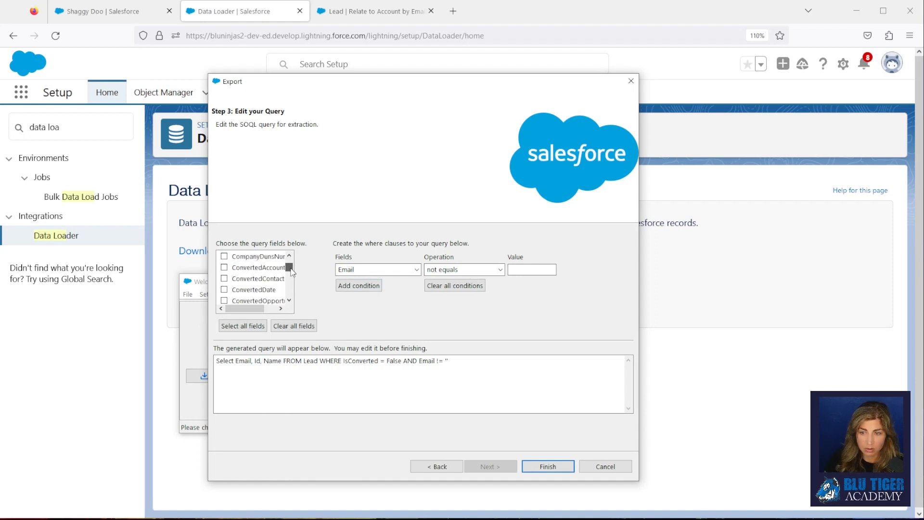
{"action": "left_click", "coordinate": [224, 278]}
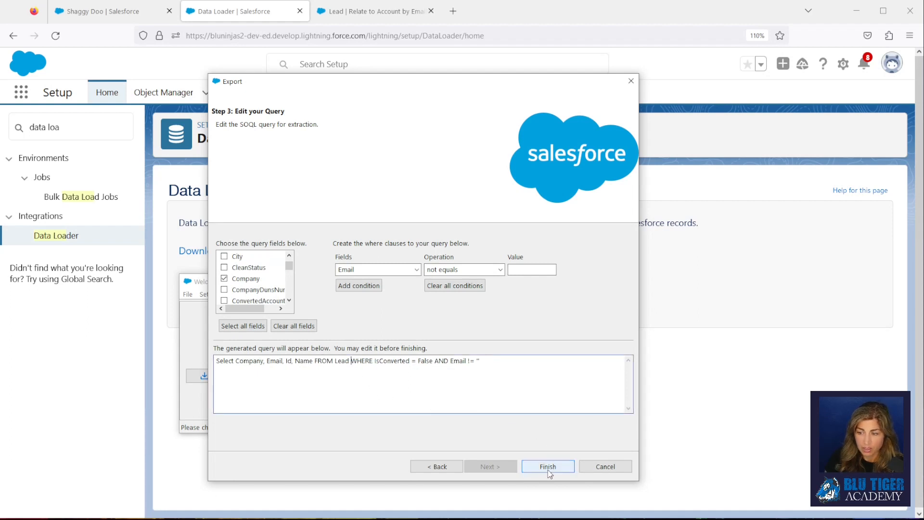
{"action": "left_click", "coordinate": [546, 466]}
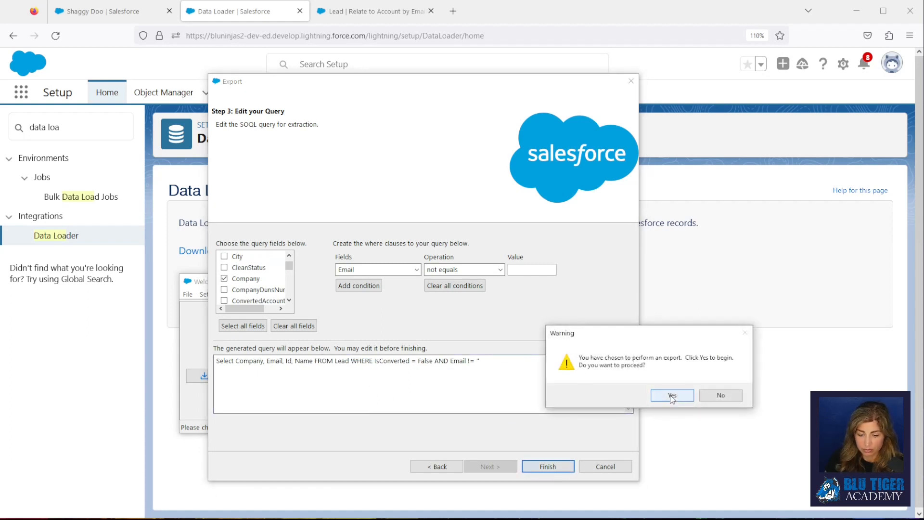
{"action": "left_click", "coordinate": [672, 395]}
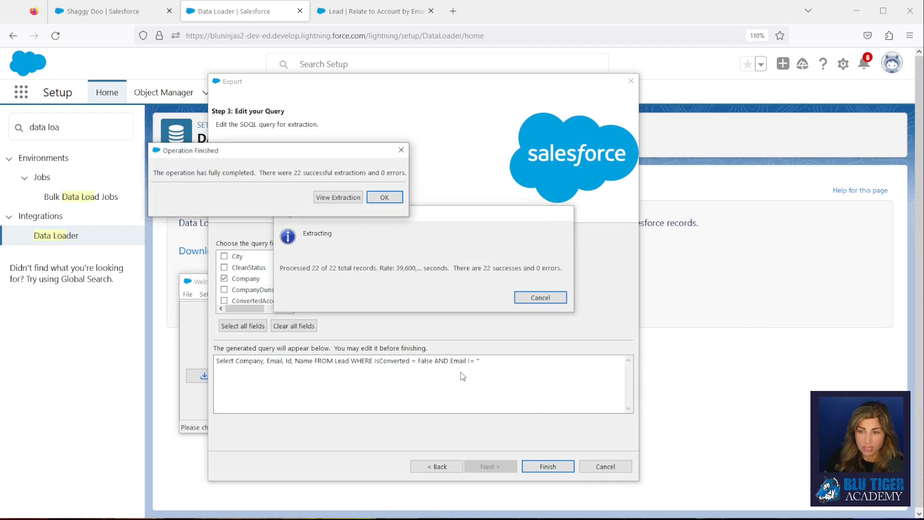
{"action": "mouse_move", "coordinate": [329, 158]}
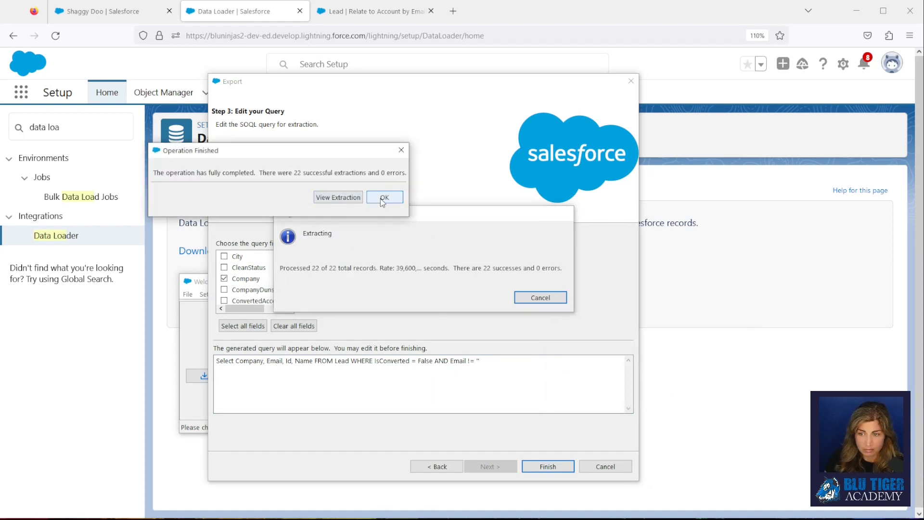
{"action": "left_click", "coordinate": [384, 197]}
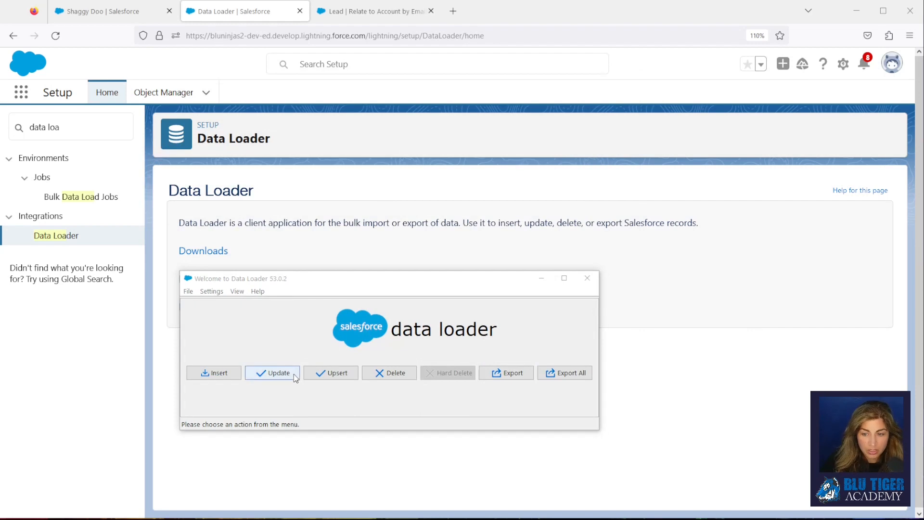
Update Lead records from Leadextract.csv with auto-matched Id mapping, confirming 22 successes.
{"action": "left_click", "coordinate": [273, 373]}
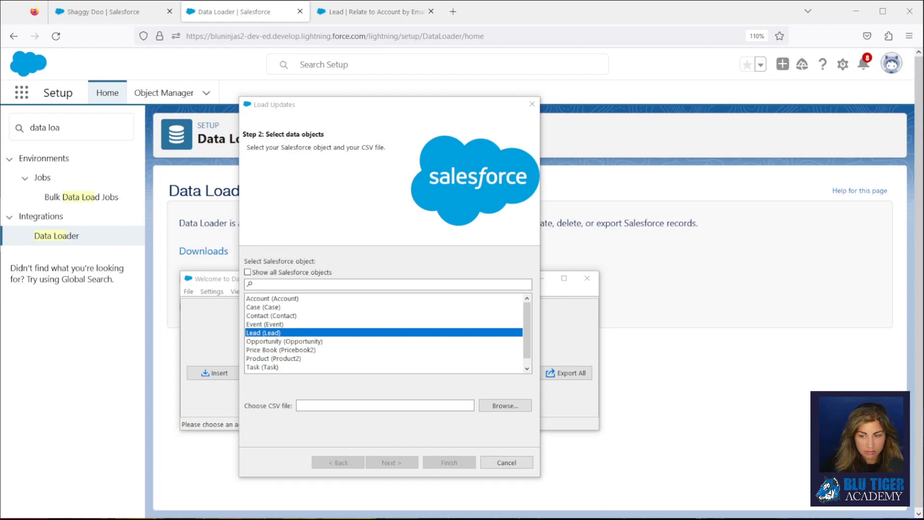
{"action": "left_click", "coordinate": [391, 463]}
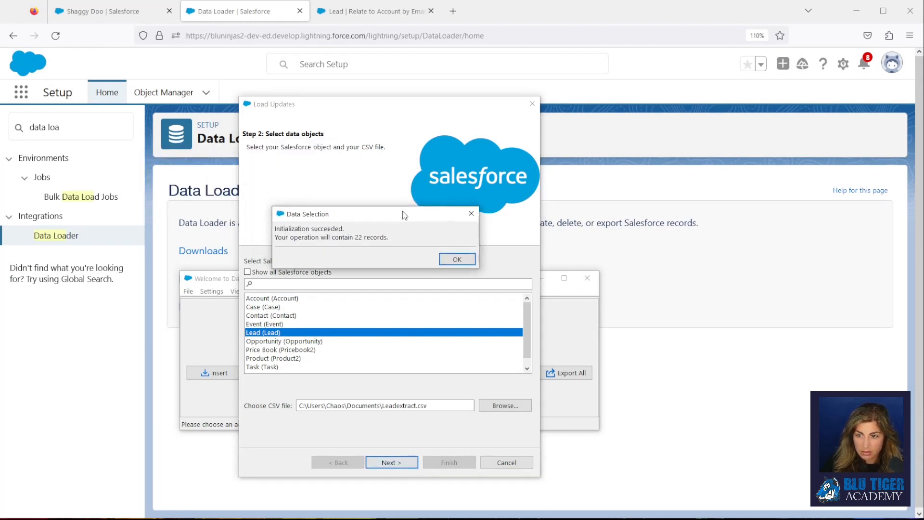
{"action": "left_click", "coordinate": [457, 260]}
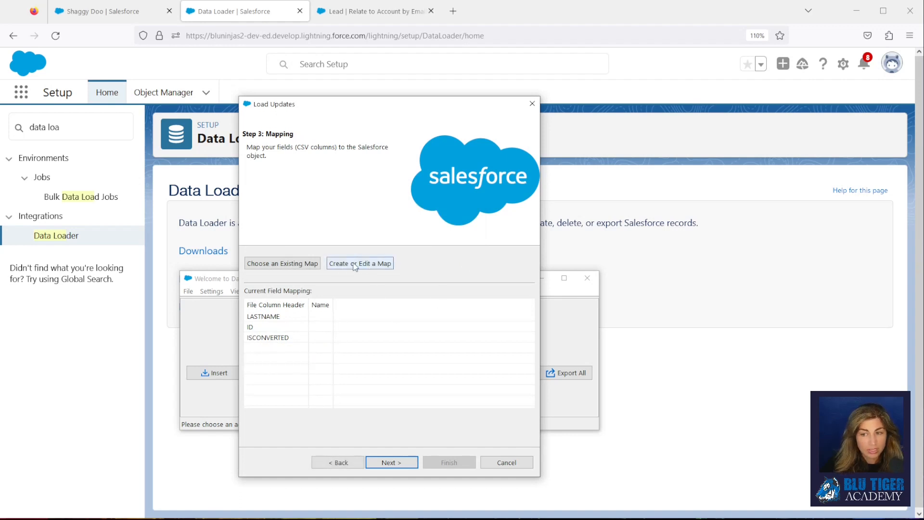
{"action": "left_click", "coordinate": [359, 263]}
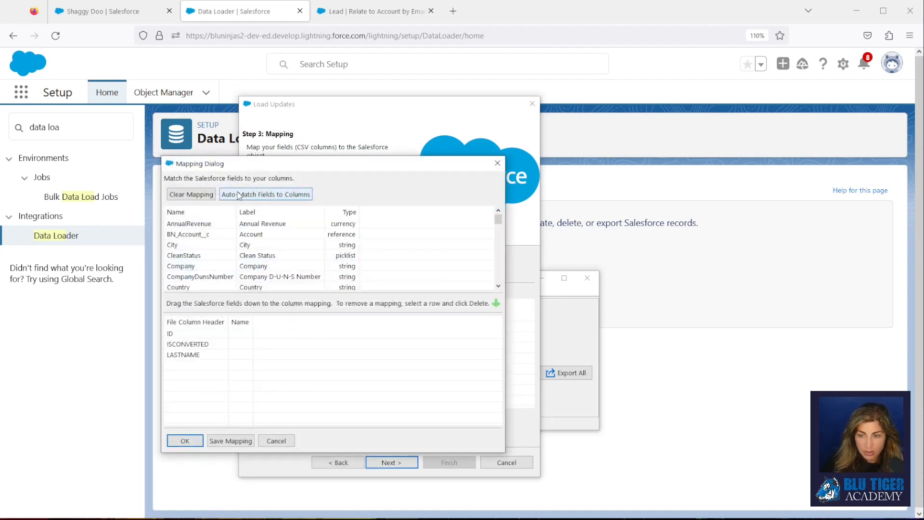
{"action": "left_click", "coordinate": [265, 194]}
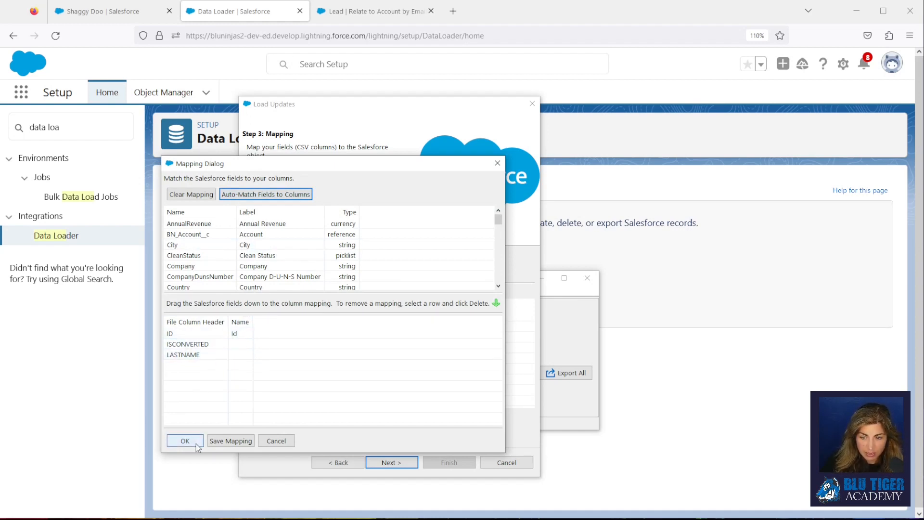
{"action": "left_click", "coordinate": [184, 441]}
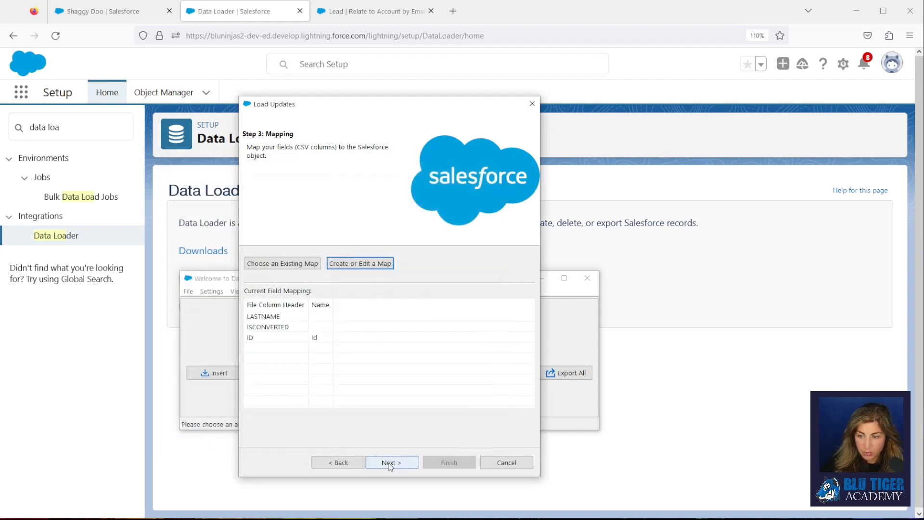
{"action": "left_click", "coordinate": [392, 463]}
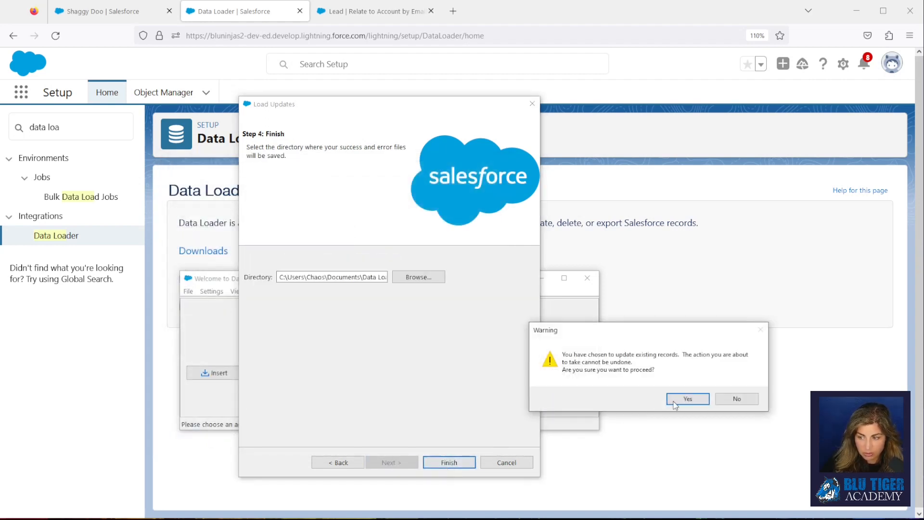
{"action": "left_click", "coordinate": [687, 399]}
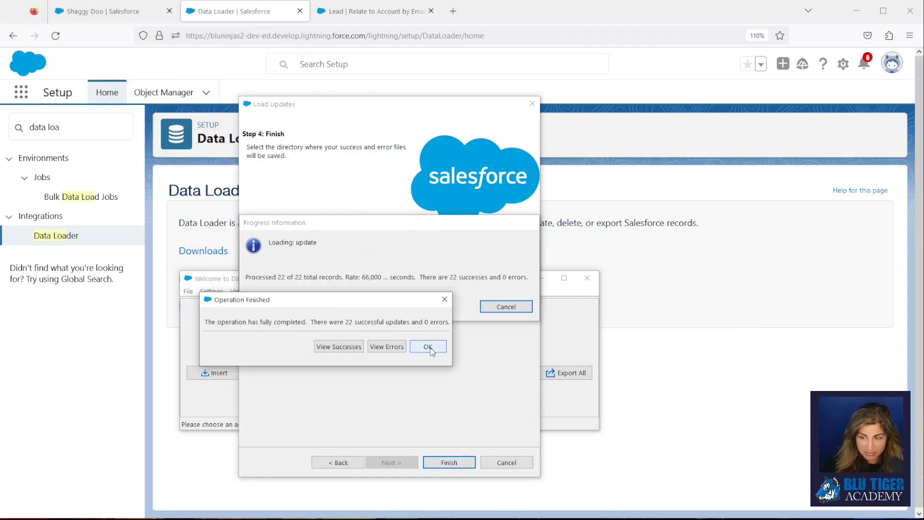
{"action": "left_click", "coordinate": [428, 346]}
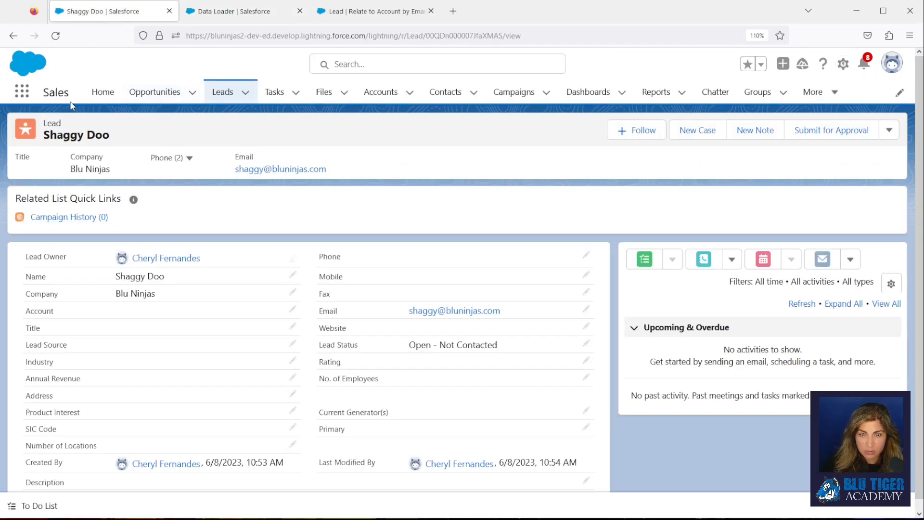
Refresh Shaggy Doo's lead, open its Blu Ninjas account, and preview the related leads.
{"action": "left_click", "coordinate": [55, 35]}
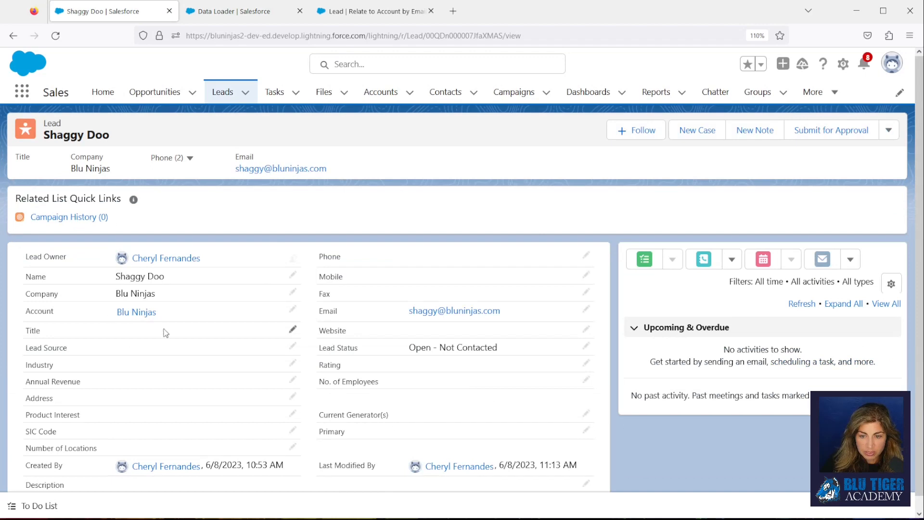
{"action": "mouse_move", "coordinate": [179, 319]}
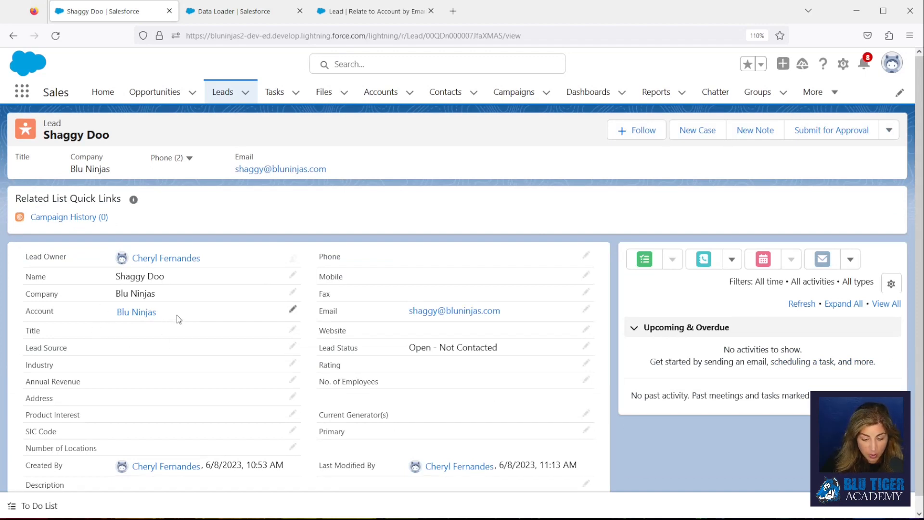
{"action": "mouse_move", "coordinate": [229, 108]}
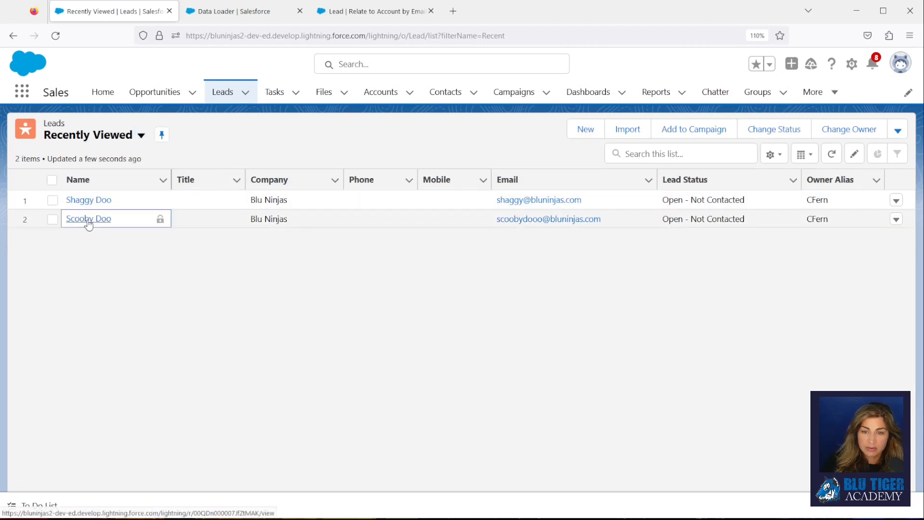
{"action": "left_click", "coordinate": [87, 218]}
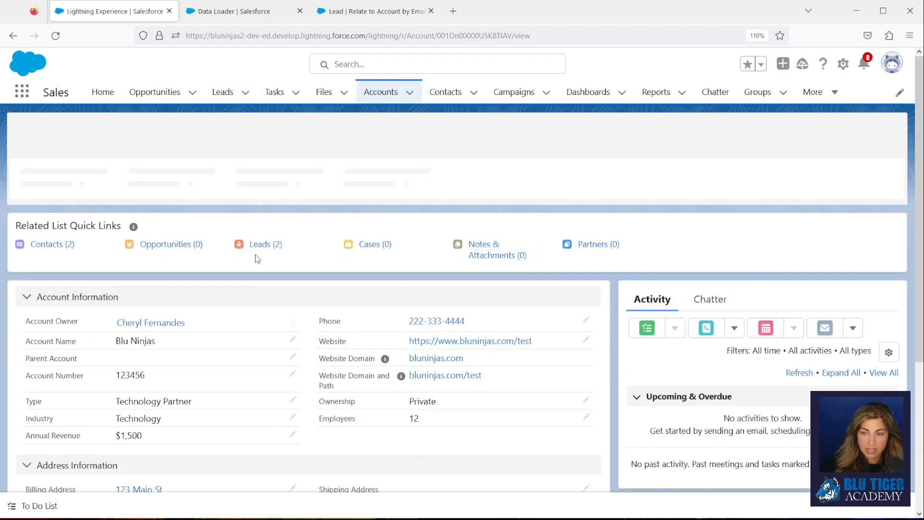
{"action": "left_click", "coordinate": [265, 245]}
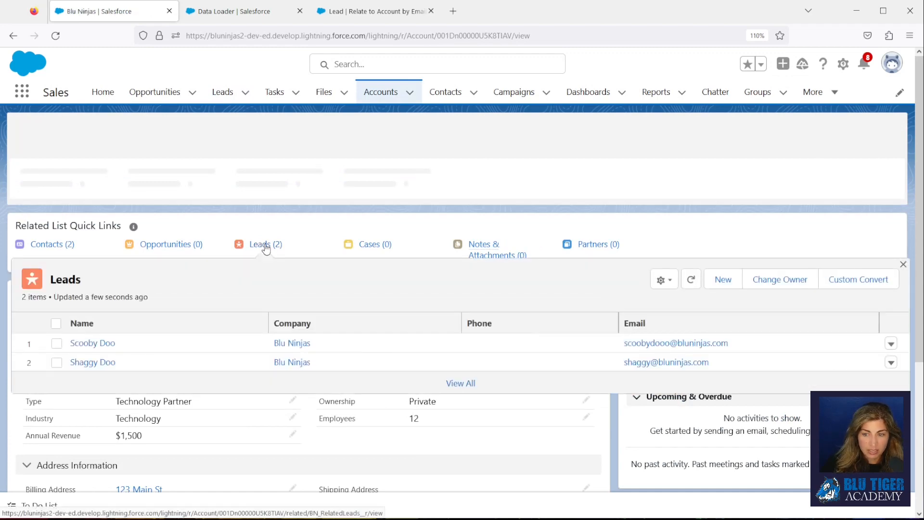
{"action": "left_click", "coordinate": [635, 323]}
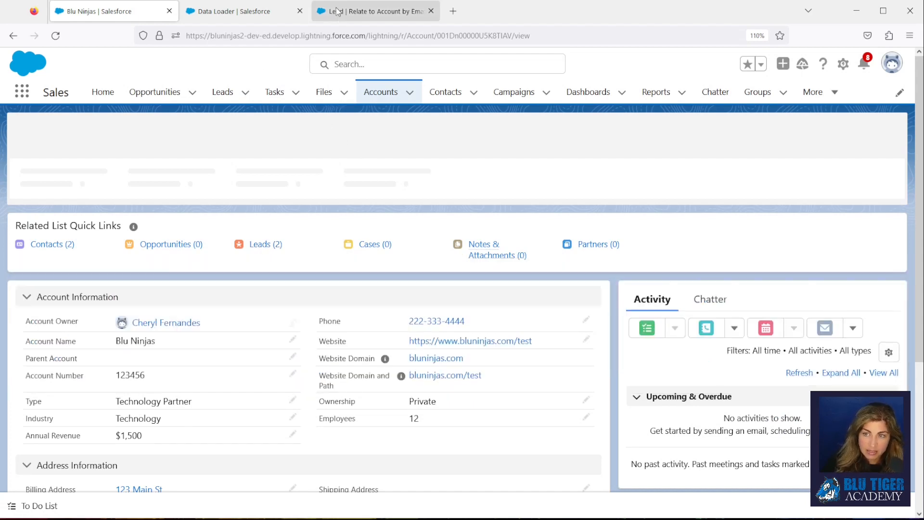
Reactivate flow version 1 and delete version 2.
{"action": "left_click", "coordinate": [374, 11]}
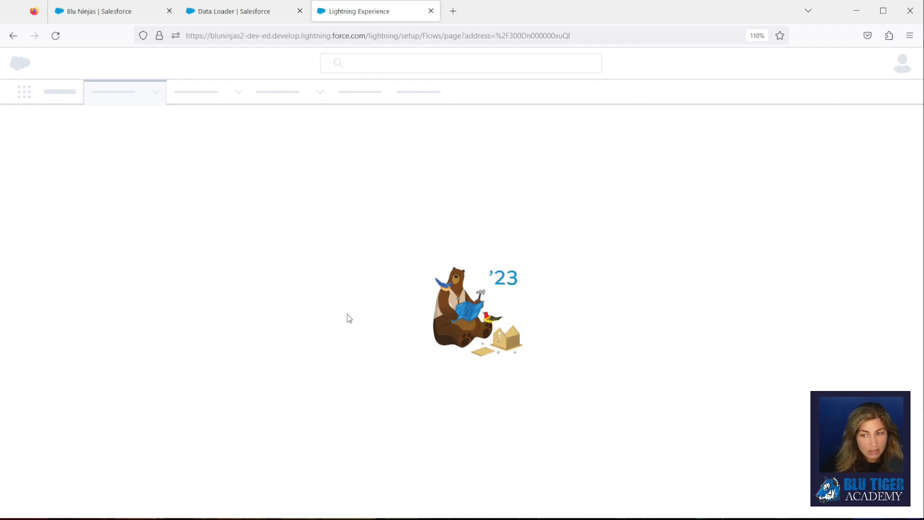
{"action": "mouse_move", "coordinate": [387, 316]}
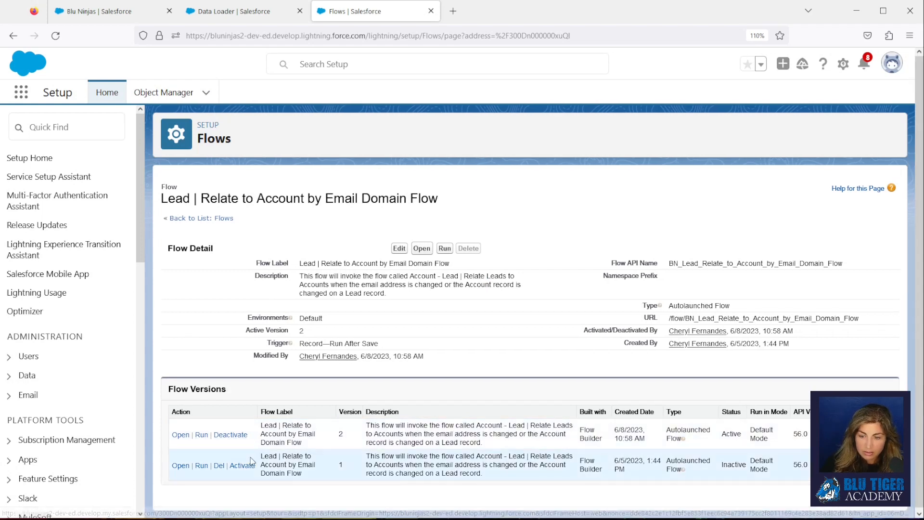
{"action": "left_click", "coordinate": [241, 465]}
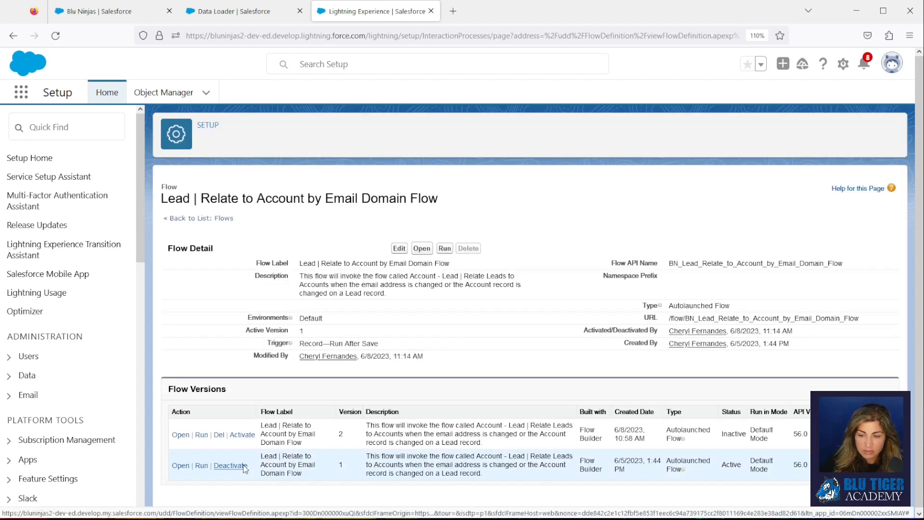
{"action": "left_click", "coordinate": [219, 434]}
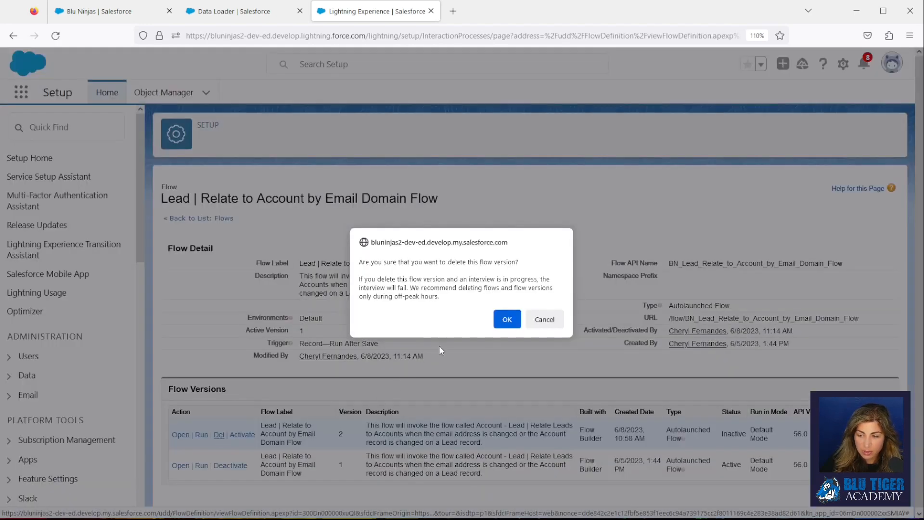
{"action": "left_click", "coordinate": [506, 319]}
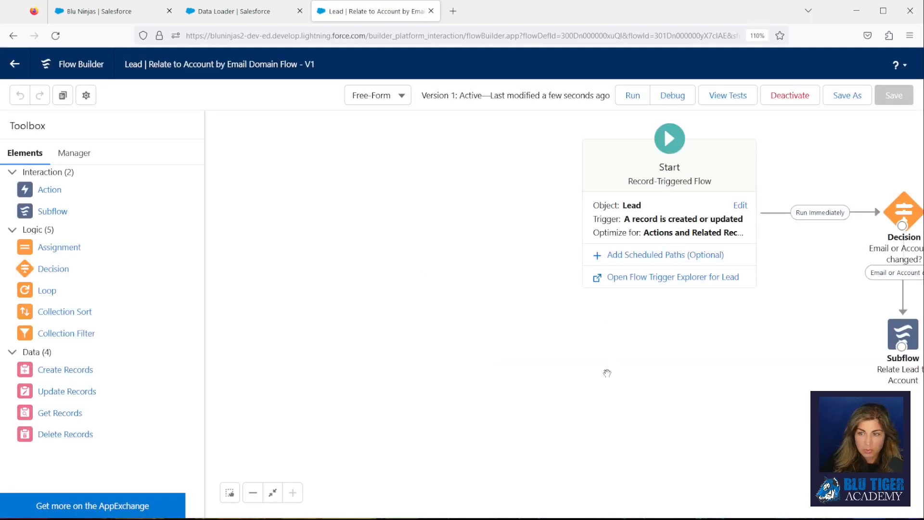
Pan the canvas to show Start, the Decision and the Relate Lead to Account subflow.
{"action": "left_click_drag", "start_coordinate": [607, 372], "coordinate": [463, 316]}
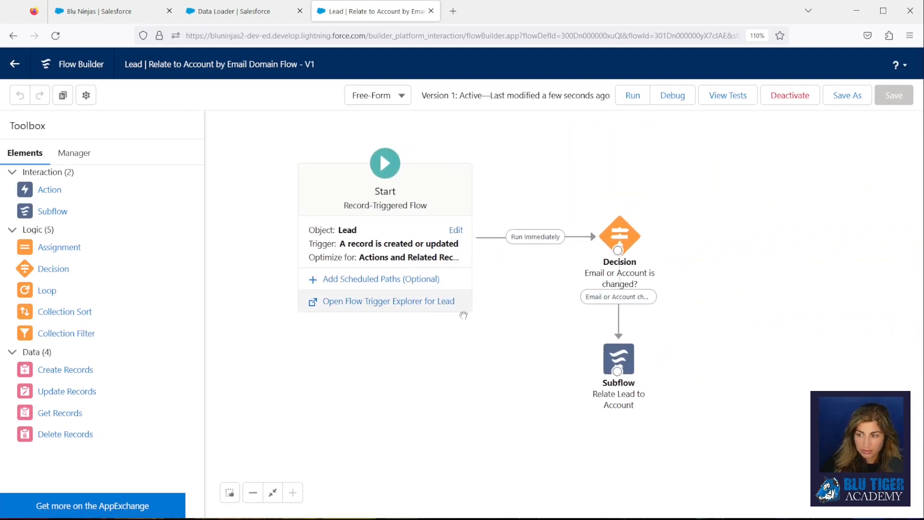